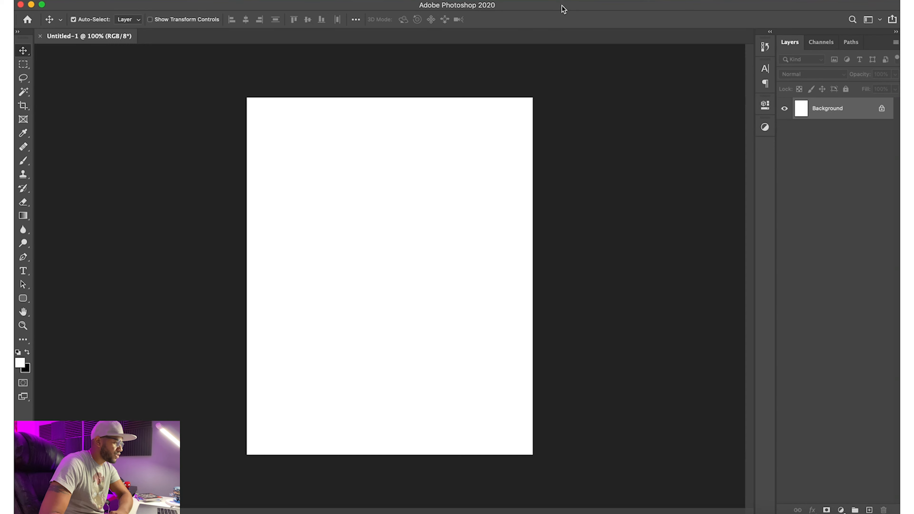
pyautogui.moveTo(135, 69)
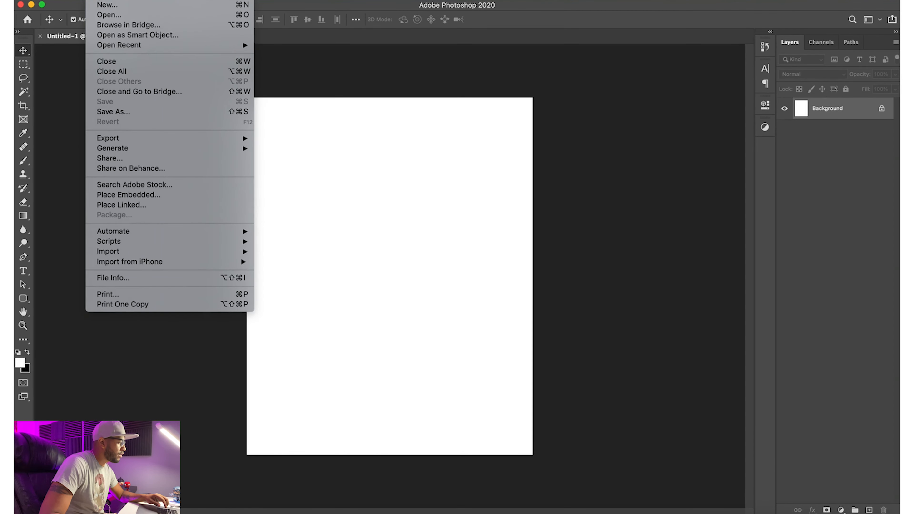
pyautogui.moveTo(395, 87)
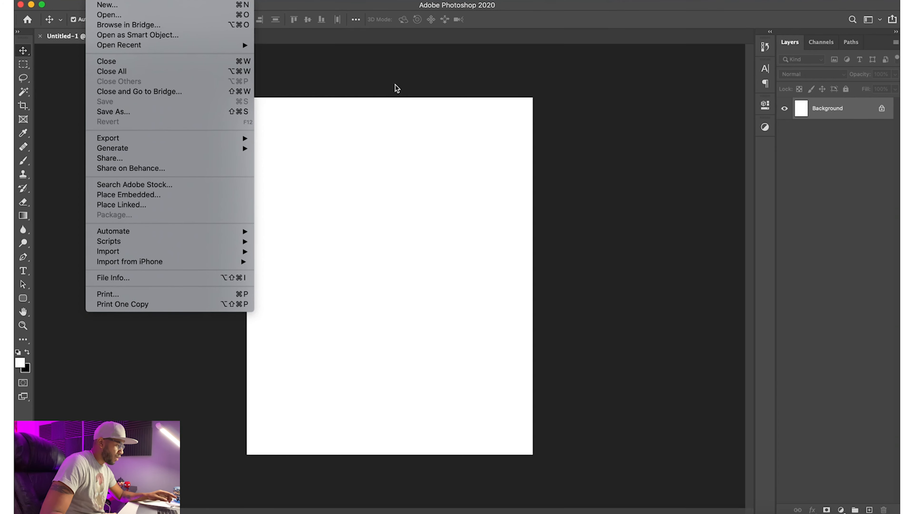
# - Search Unsplash for "face profile" and scroll the results to the purple-lit profile portrait
pyautogui.click(379, 153)
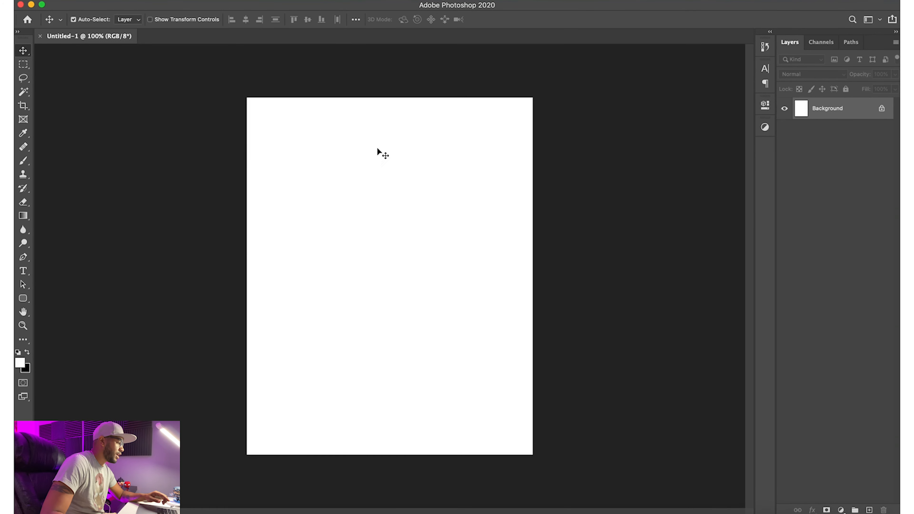
pyautogui.moveTo(401, 174)
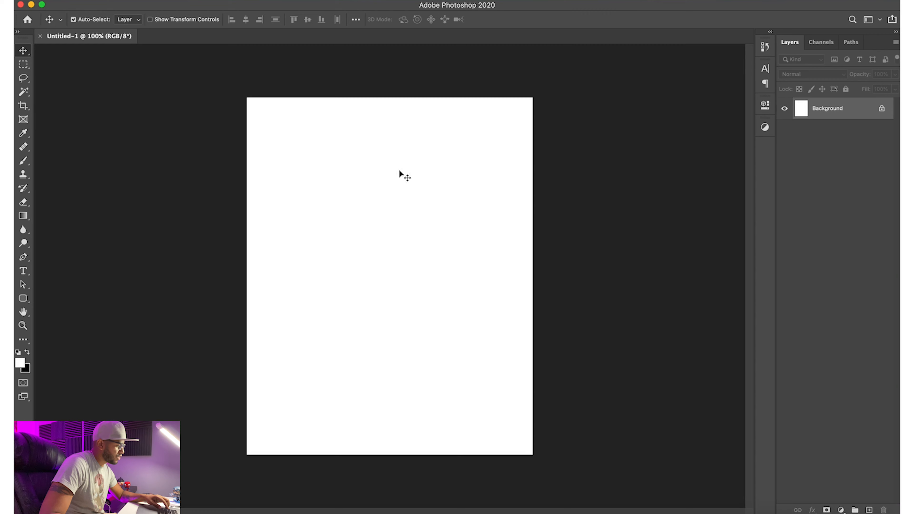
pyautogui.moveTo(355, 176)
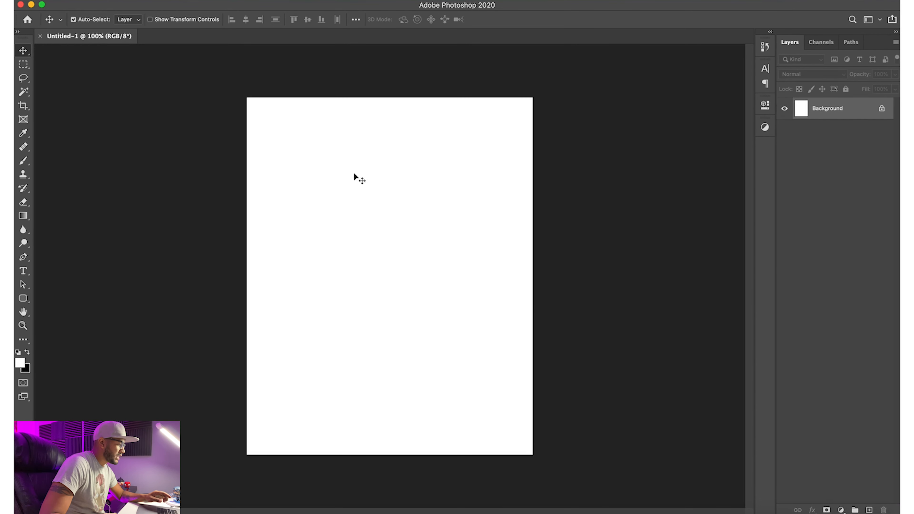
pyautogui.moveTo(435, 221)
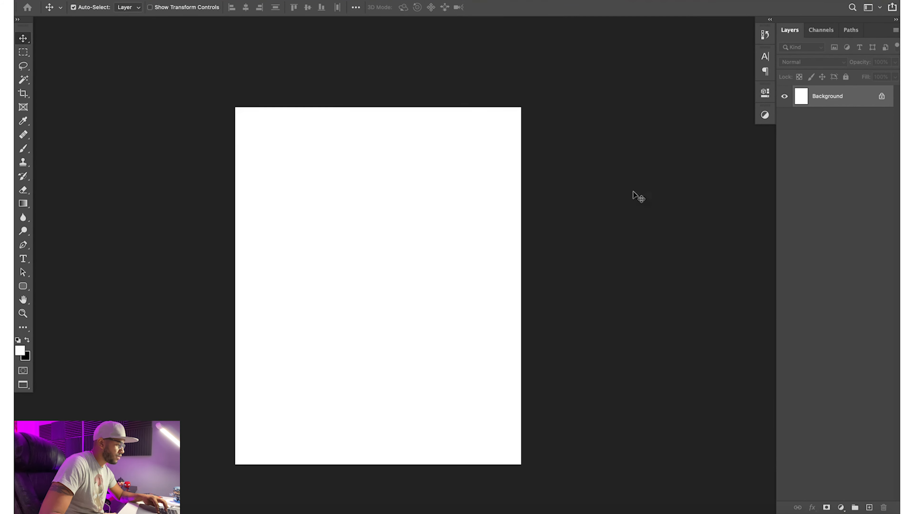
pyautogui.moveTo(438, 219)
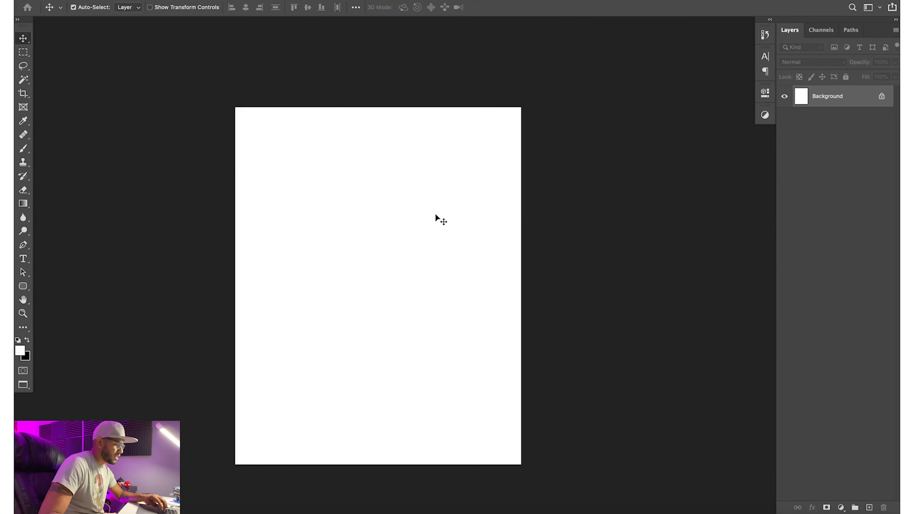
pyautogui.moveTo(426, 174)
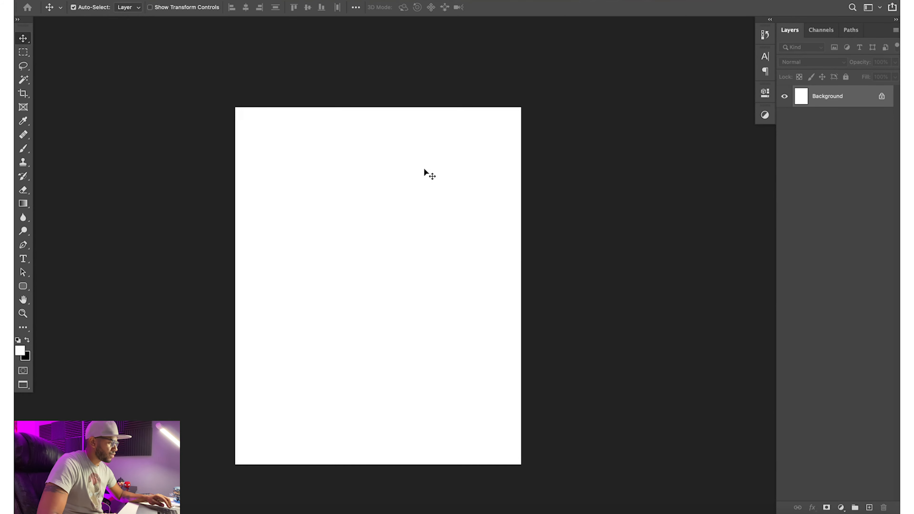
pyautogui.moveTo(518, 89)
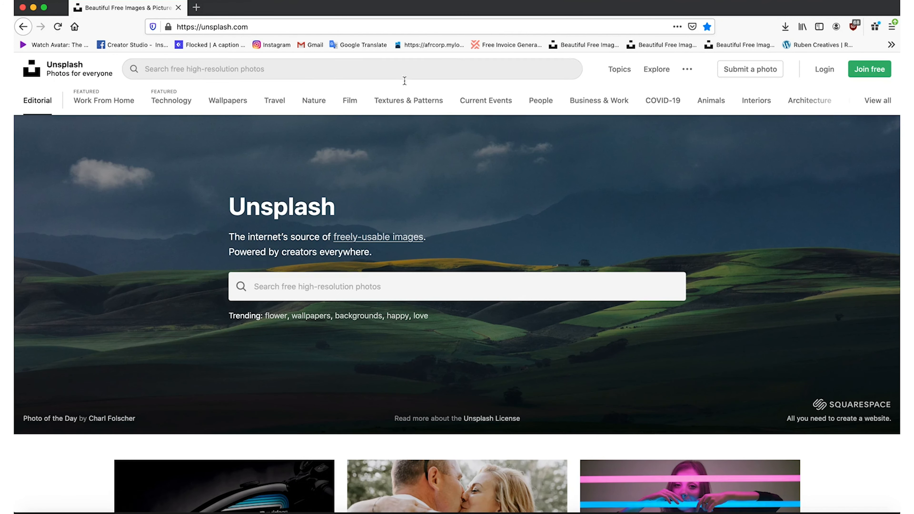
pyautogui.moveTo(286, 285)
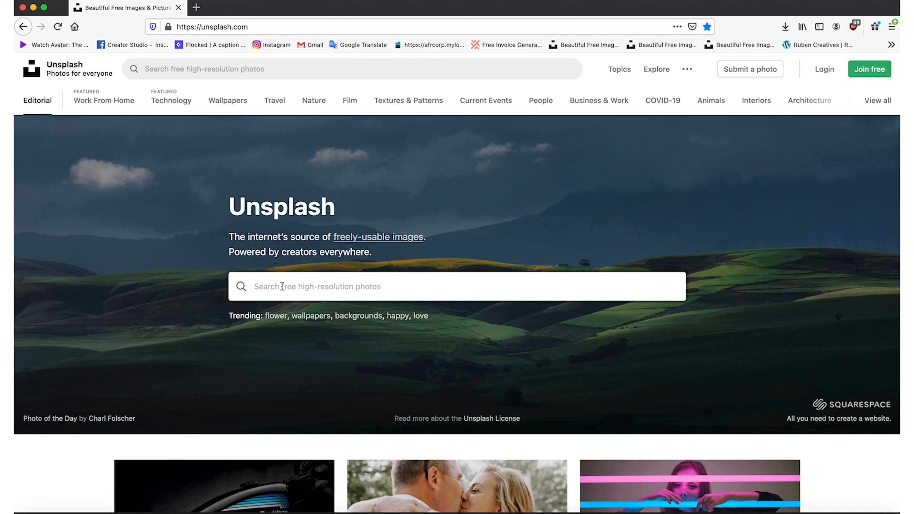
pyautogui.write('face profile')
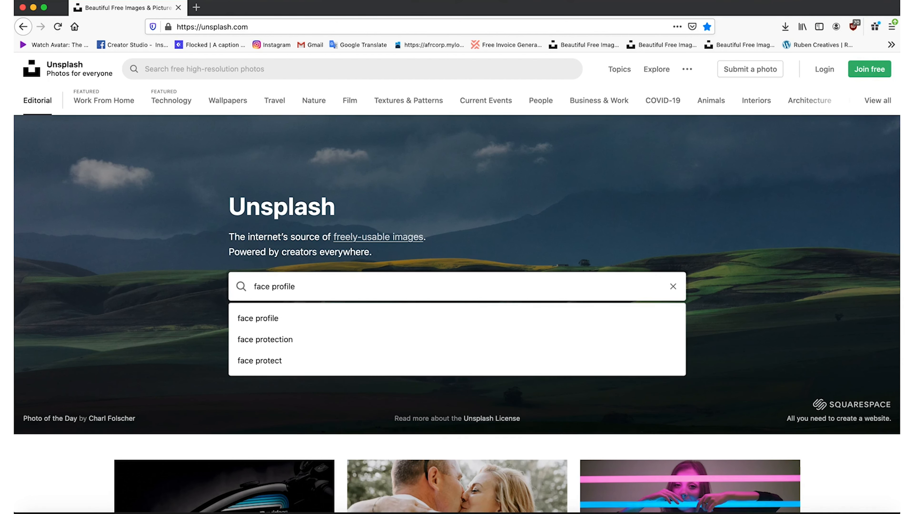
pyautogui.click(258, 317)
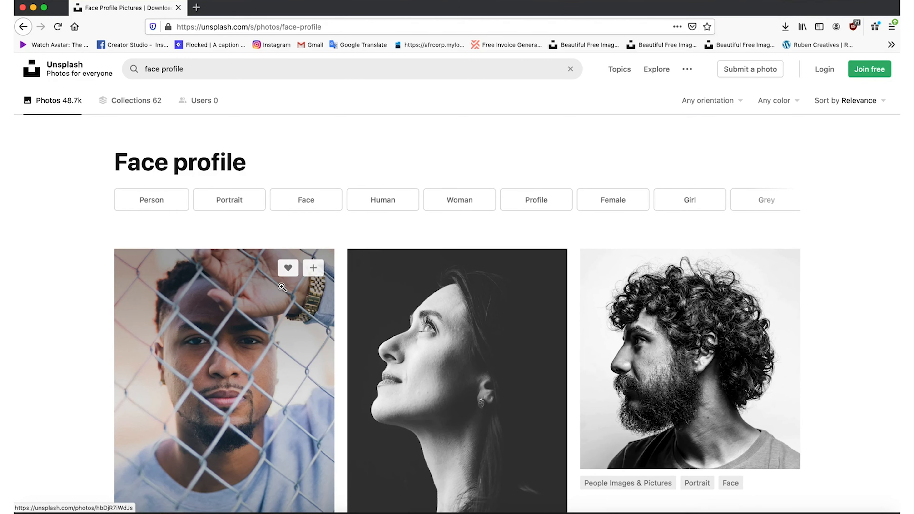
pyautogui.scroll(-3)
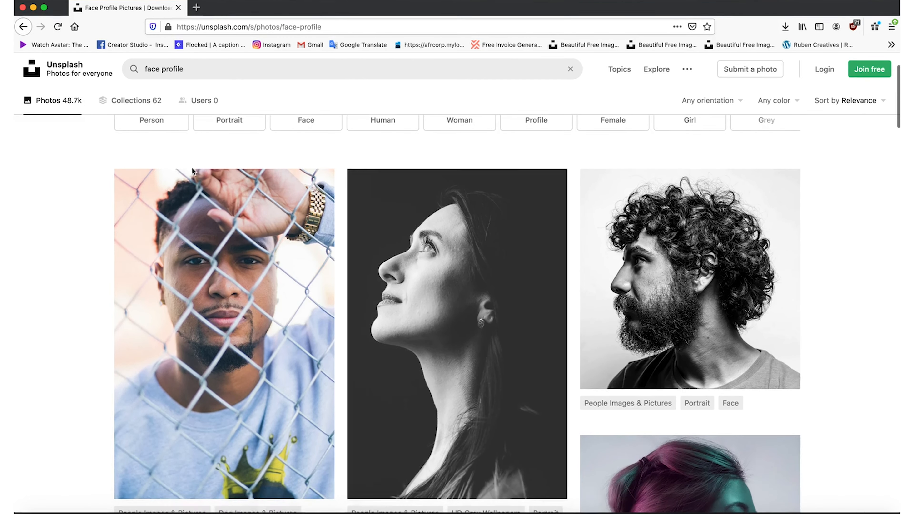
pyautogui.scroll(-3)
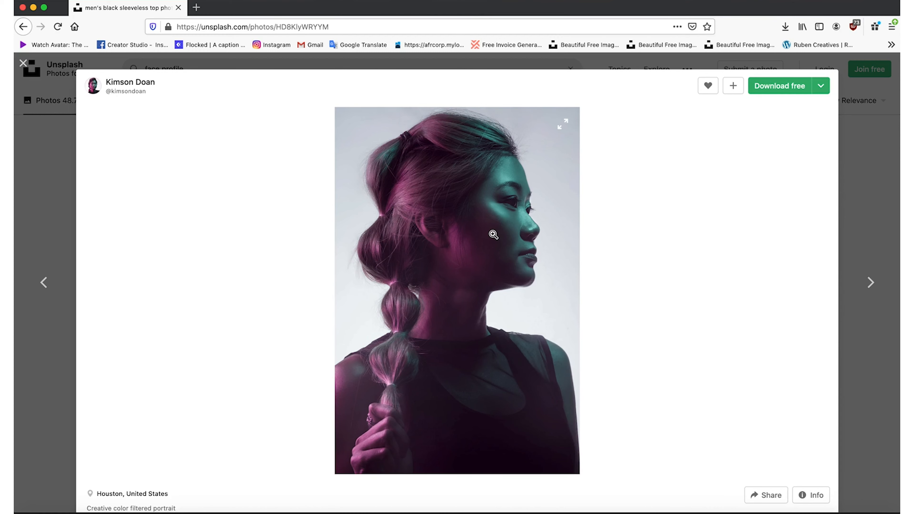
pyautogui.scroll(-3)
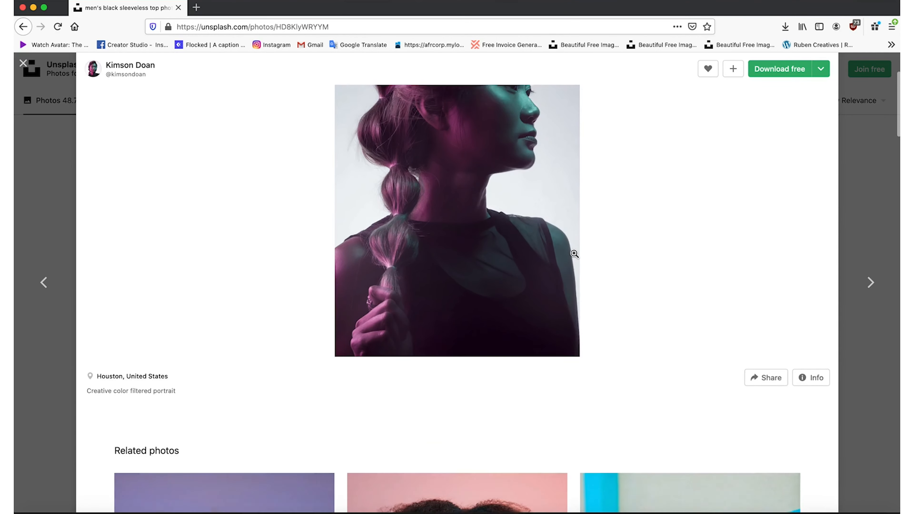
# - Enlarge the teal-and-purple profile portrait and bring up its copy and save options
pyautogui.click(574, 253)
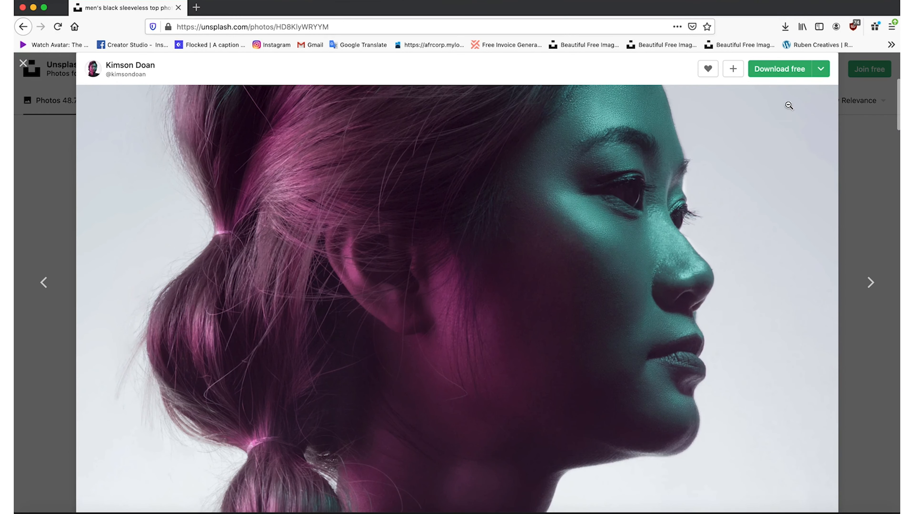
pyautogui.moveTo(454, 210)
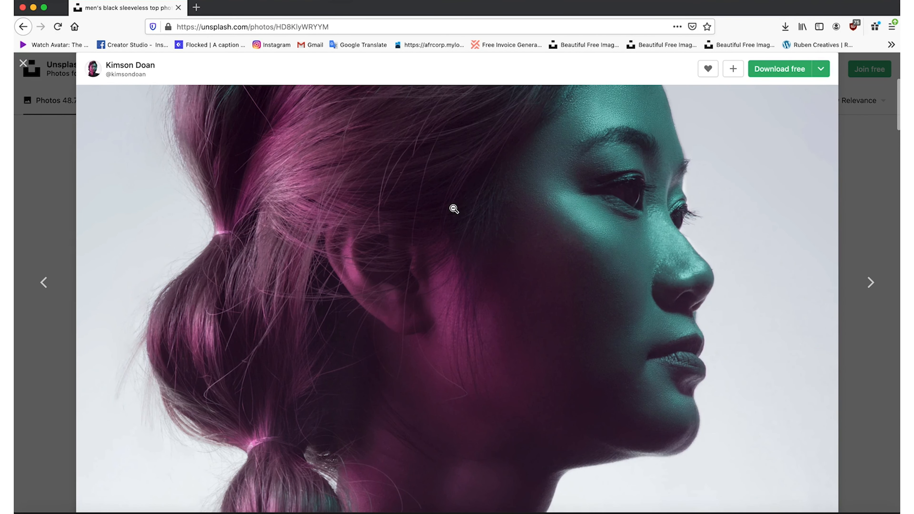
pyautogui.rightClick(455, 209)
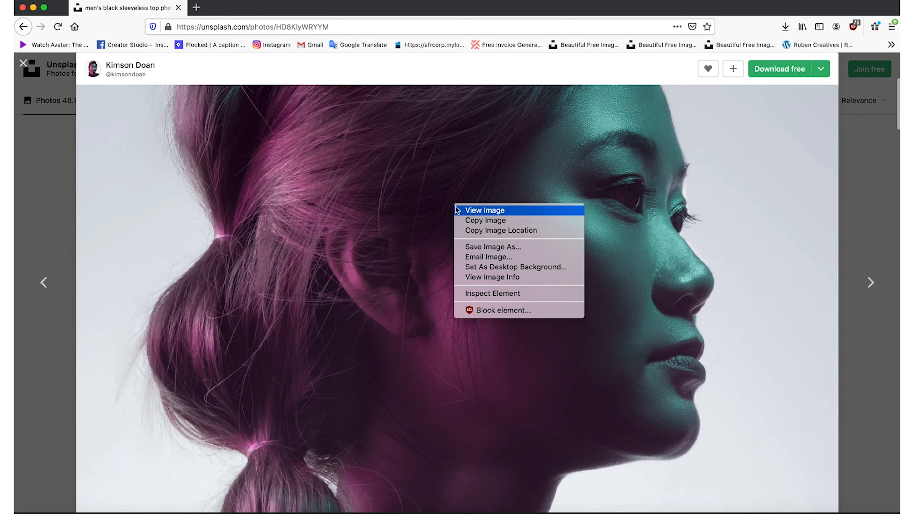
# - Paste the copied portrait into Photoshop and scale it down so head and shoulders fill the canvas
pyautogui.click(350, 320)
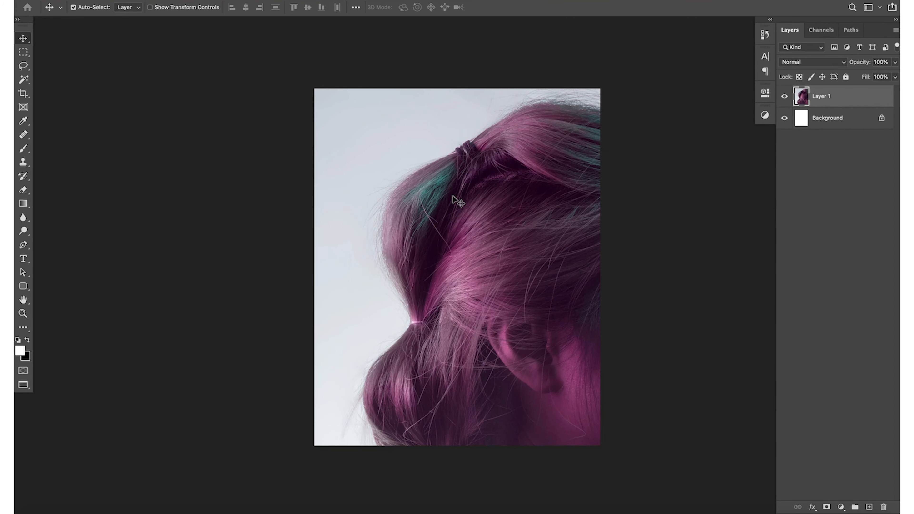
pyautogui.moveTo(500, 187)
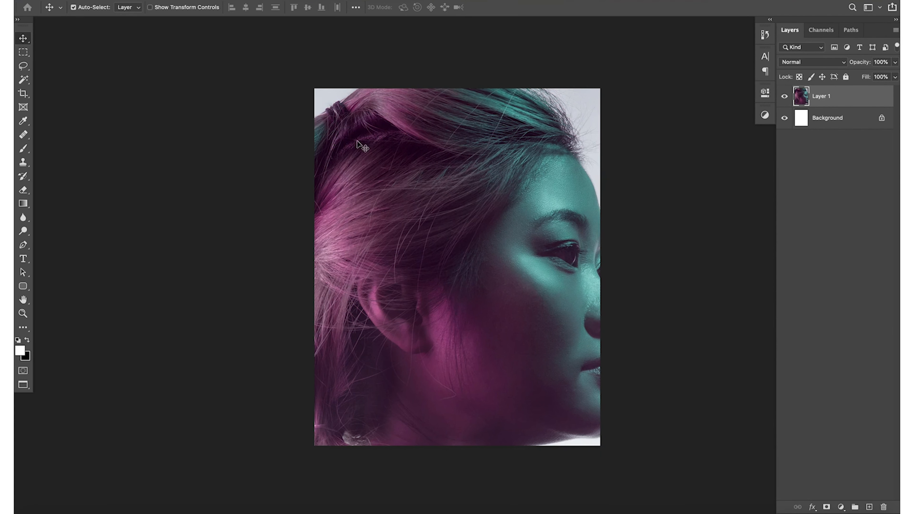
pyautogui.moveTo(434, 154)
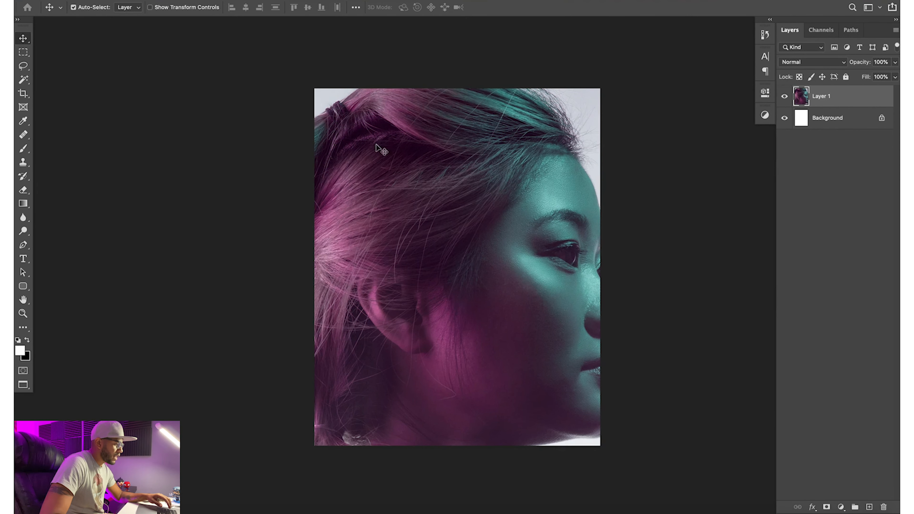
pyautogui.moveTo(400, 164)
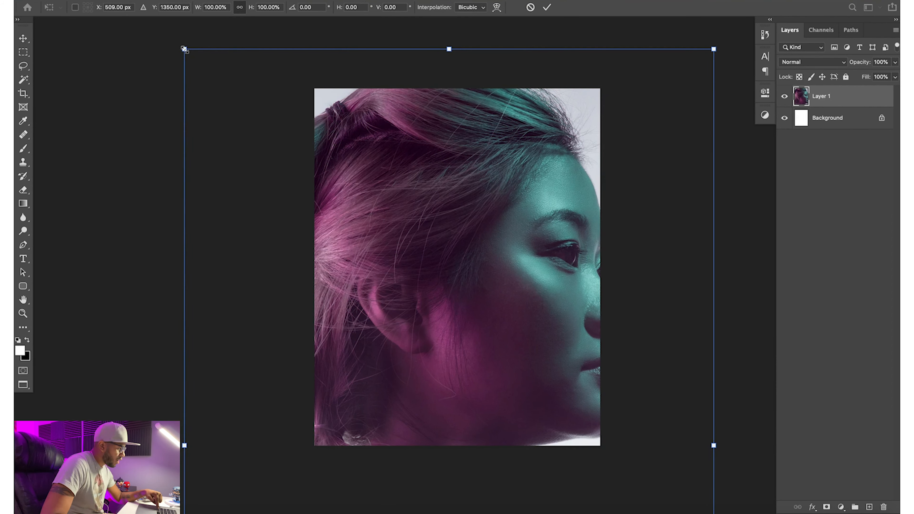
pyautogui.moveTo(184, 49); pyautogui.dragTo(225, 109)
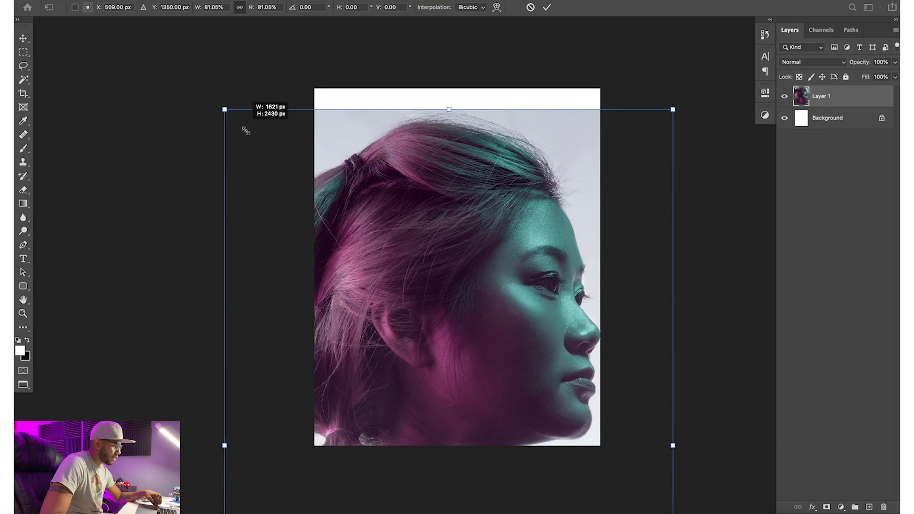
pyautogui.moveTo(226, 109); pyautogui.dragTo(296, 216)
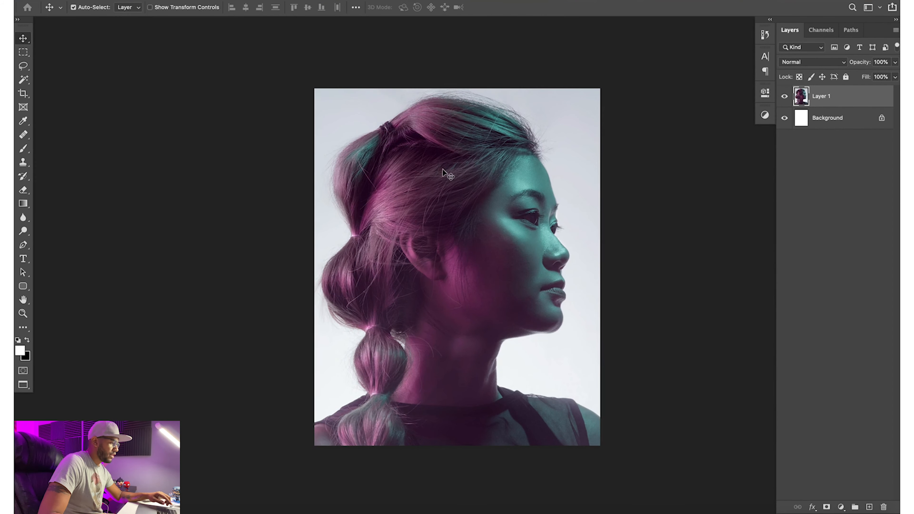
# - Add white 100 pt text stacked BE/TR/UE over the forehead with 12 pt leading in Character
pyautogui.click(23, 259)
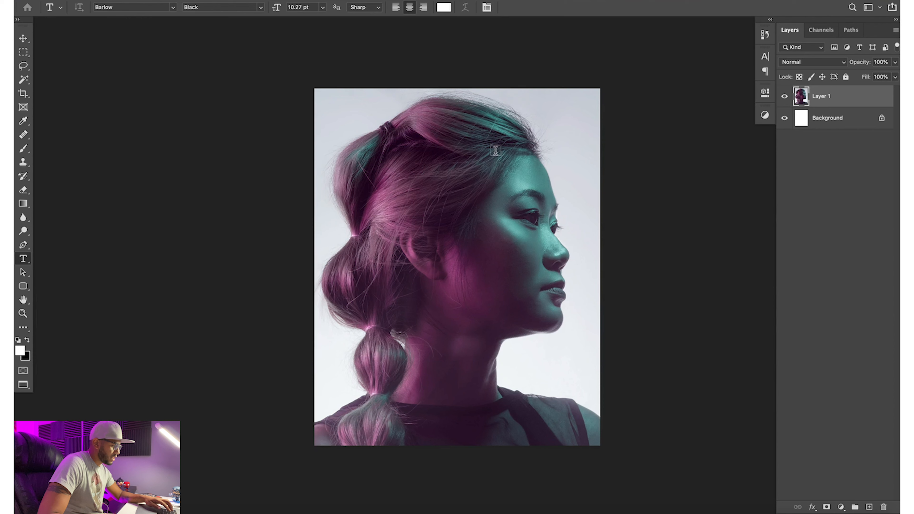
pyautogui.click(494, 151)
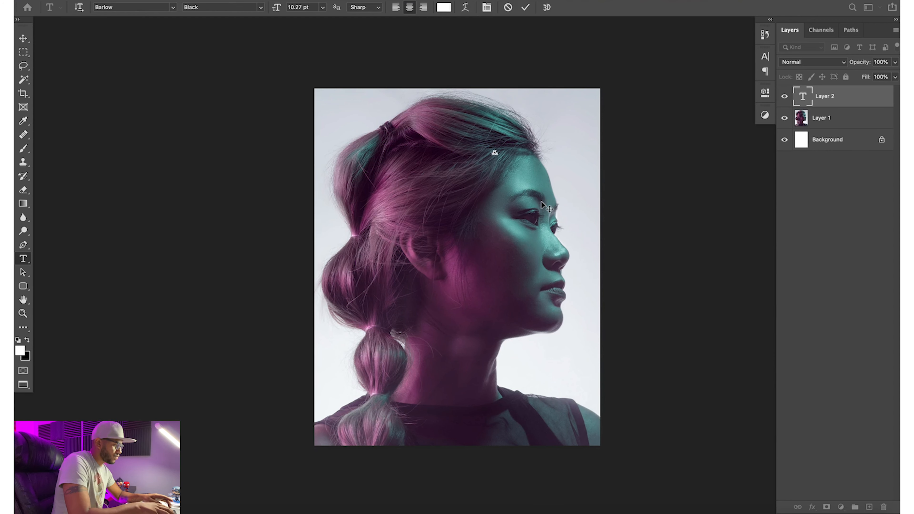
pyautogui.moveTo(289, 6)
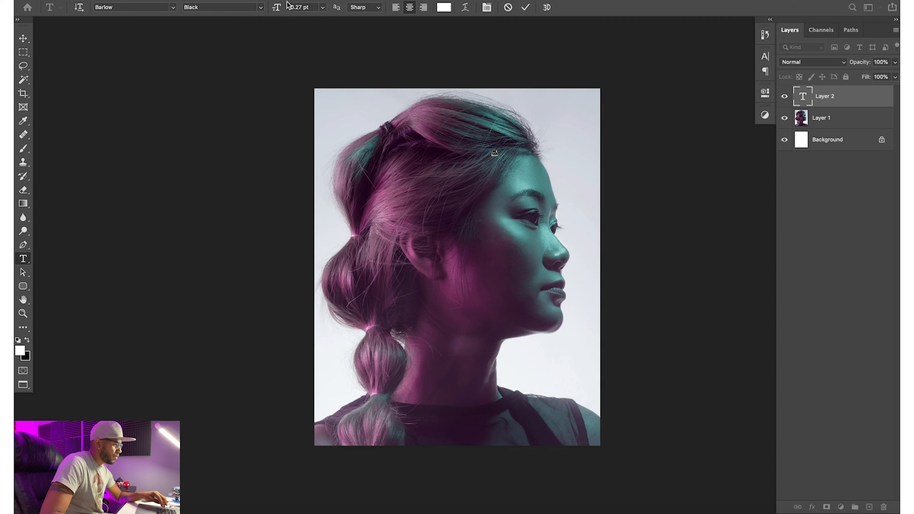
pyautogui.click(303, 7)
pyautogui.write('100')
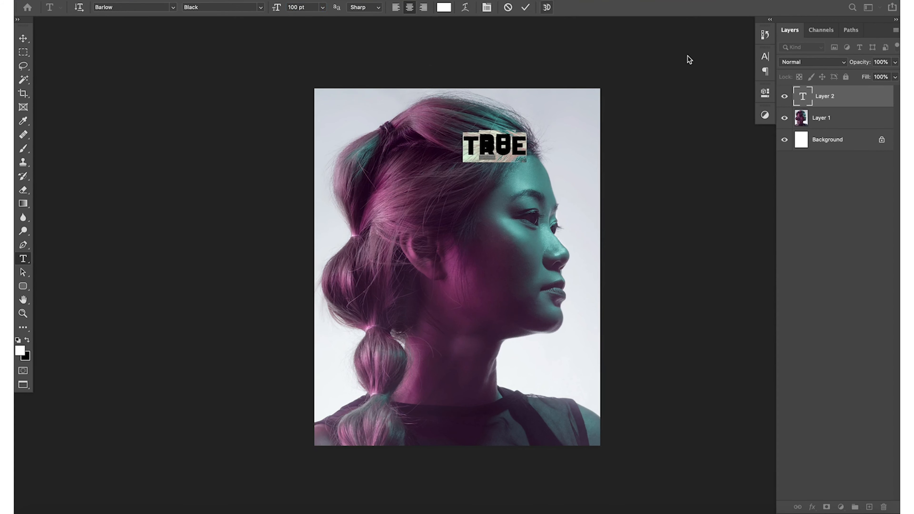
pyautogui.moveTo(764, 56)
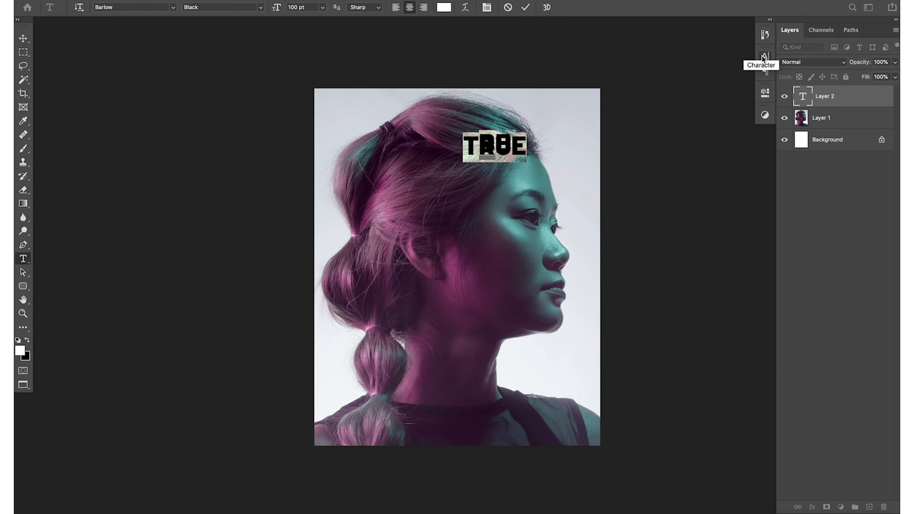
pyautogui.click(764, 56)
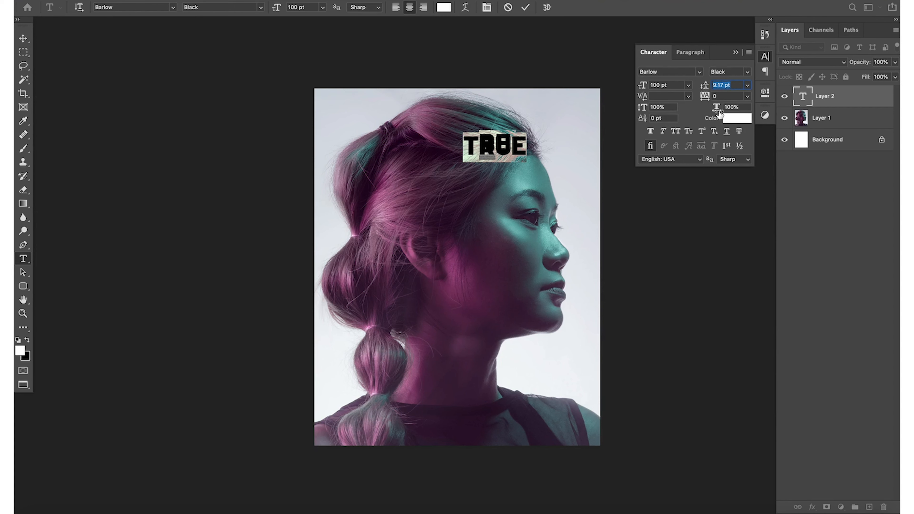
pyautogui.write('12 pt')
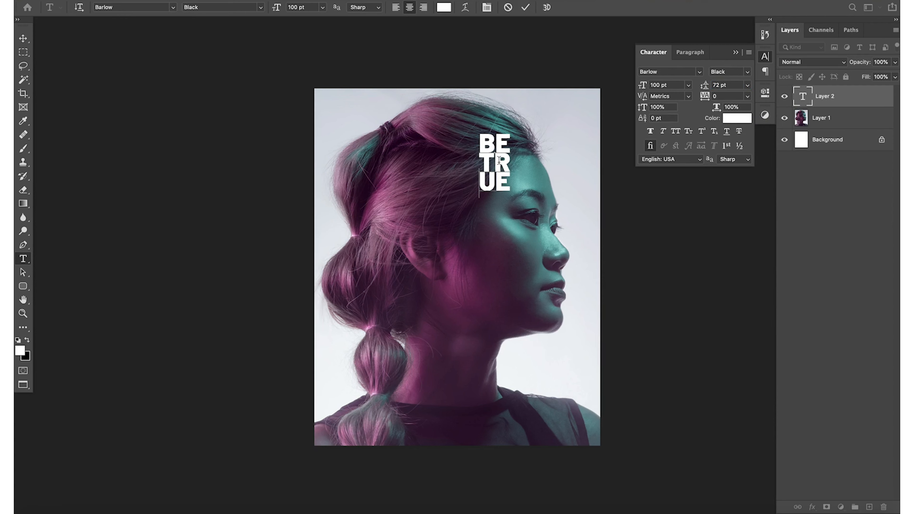
# - Free Transform the stacked lettering up to fill the right half and confirm
pyautogui.click(22, 38)
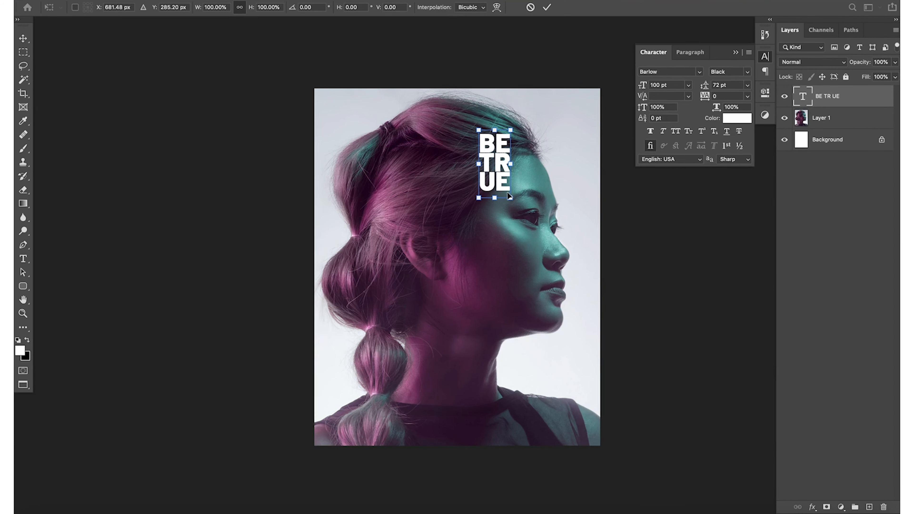
pyautogui.moveTo(500, 197); pyautogui.dragTo(552, 283)
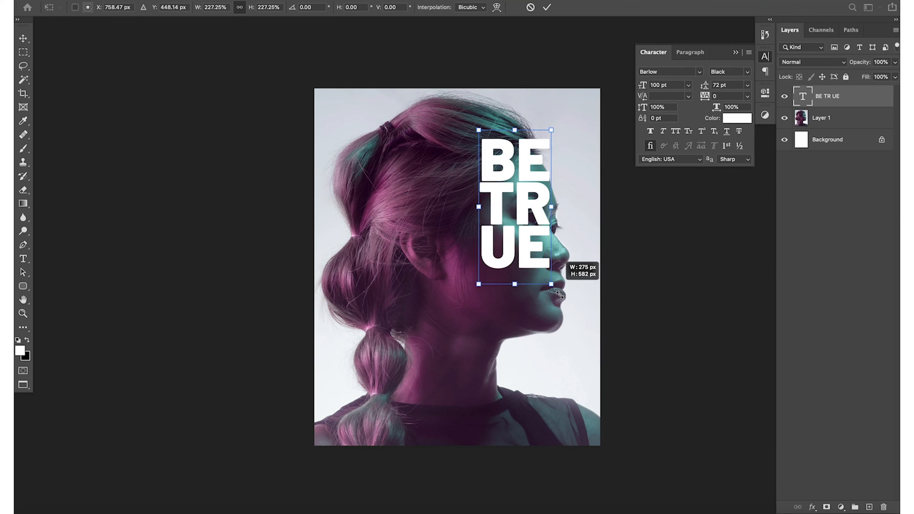
pyautogui.moveTo(548, 284); pyautogui.dragTo(541, 393)
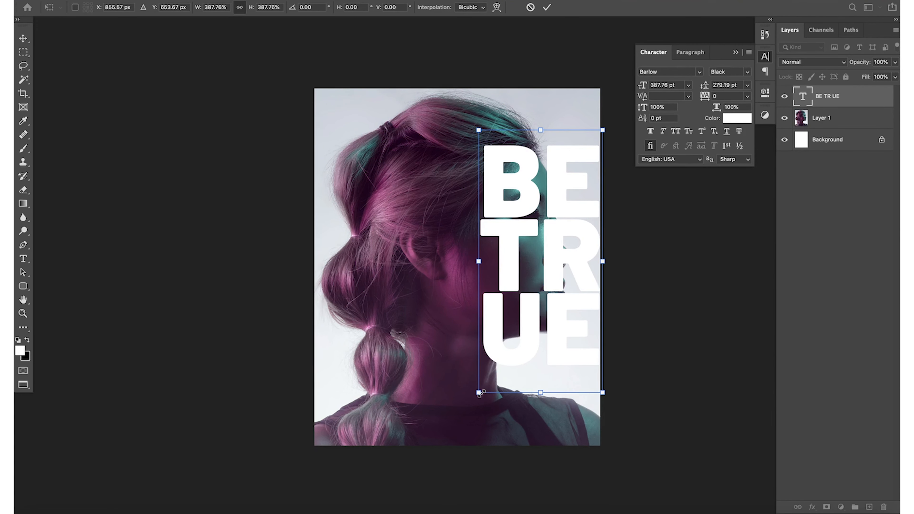
pyautogui.moveTo(480, 392); pyautogui.dragTo(429, 459)
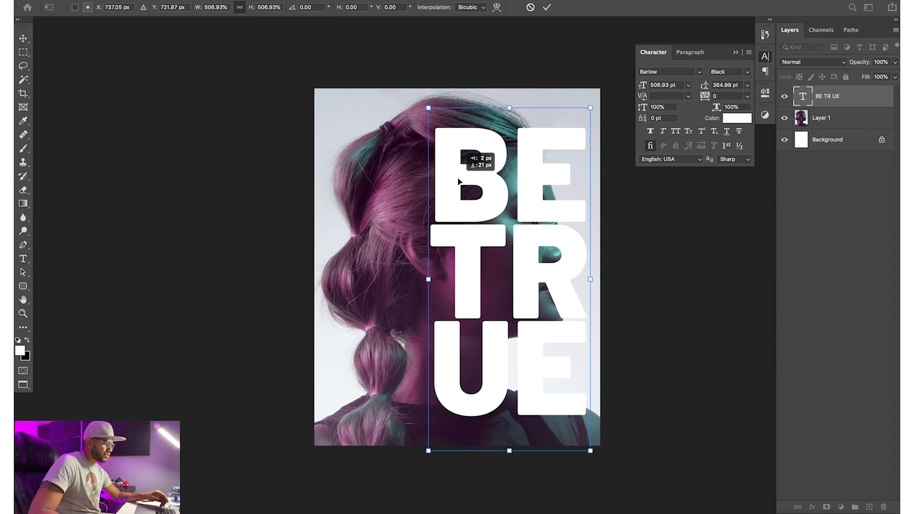
pyautogui.press('Enter')
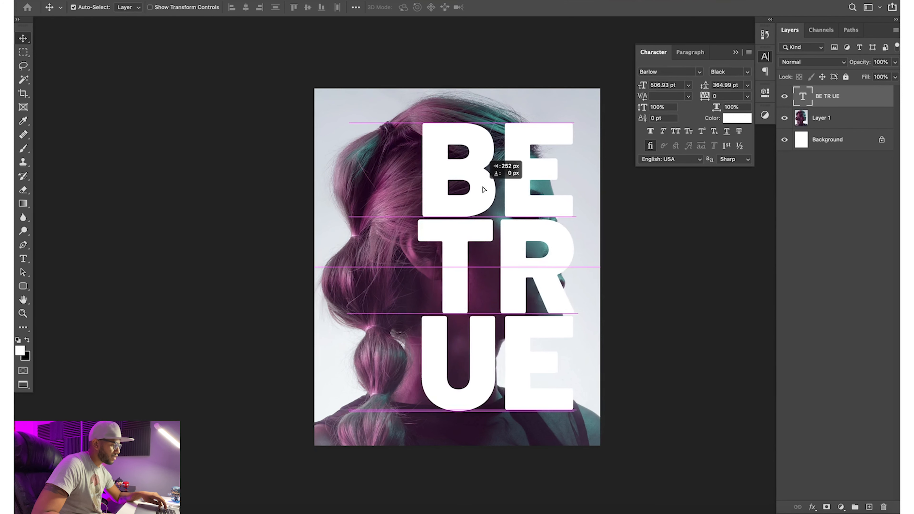
# - Move the big lettering left against the photo's right edge, covering the face
pyautogui.moveTo(484, 189); pyautogui.dragTo(490, 189)
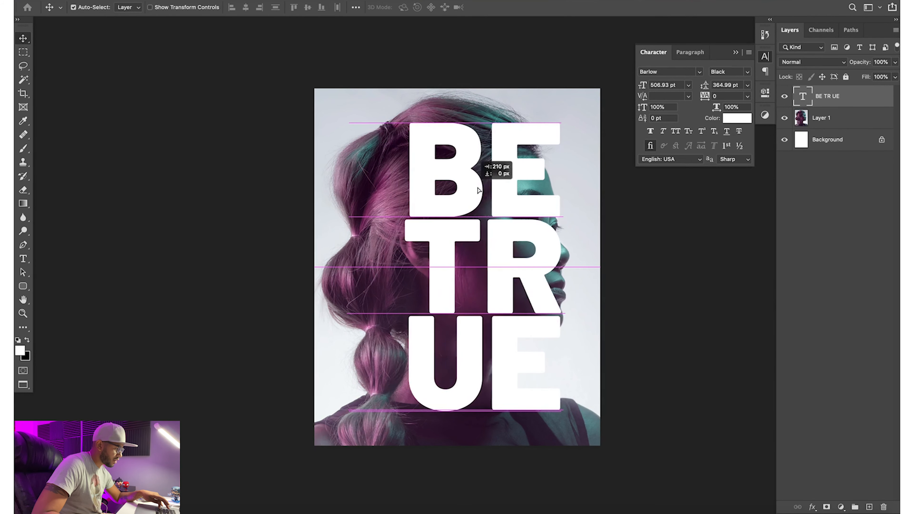
pyautogui.moveTo(475, 190); pyautogui.dragTo(428, 187)
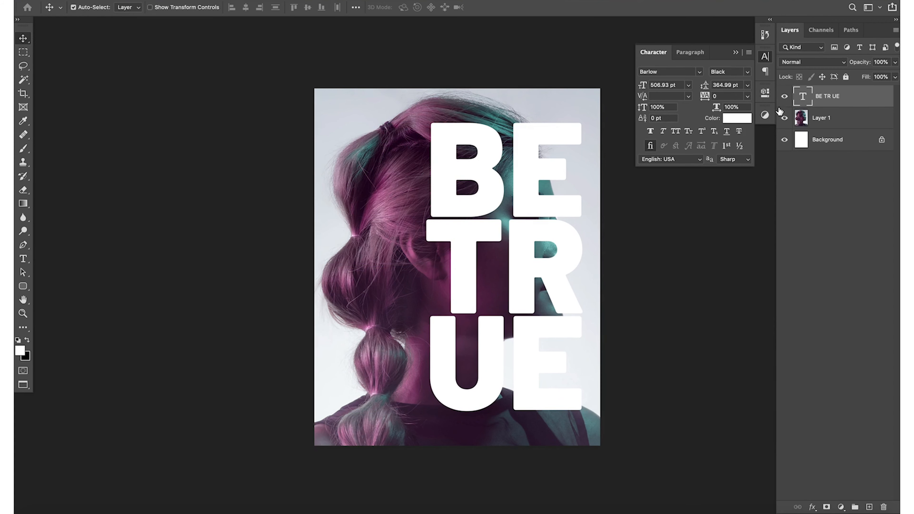
pyautogui.click(826, 118)
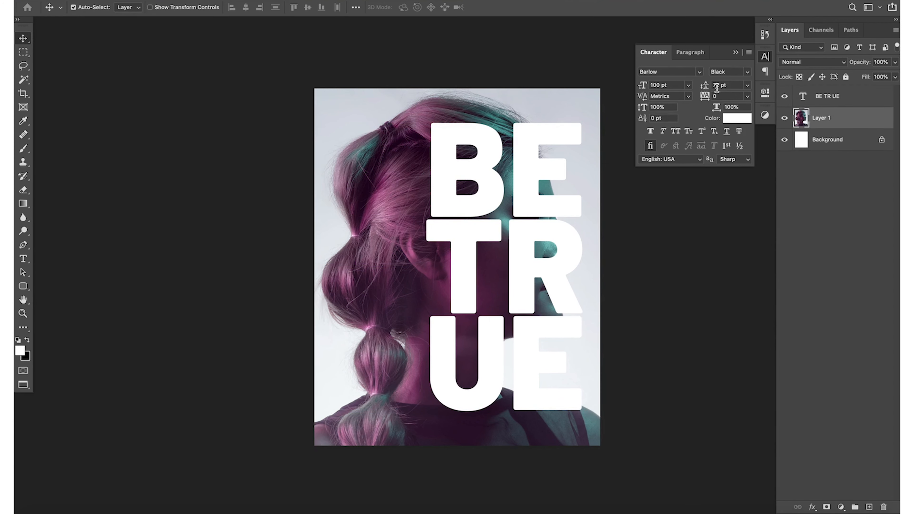
pyautogui.moveTo(717, 85)
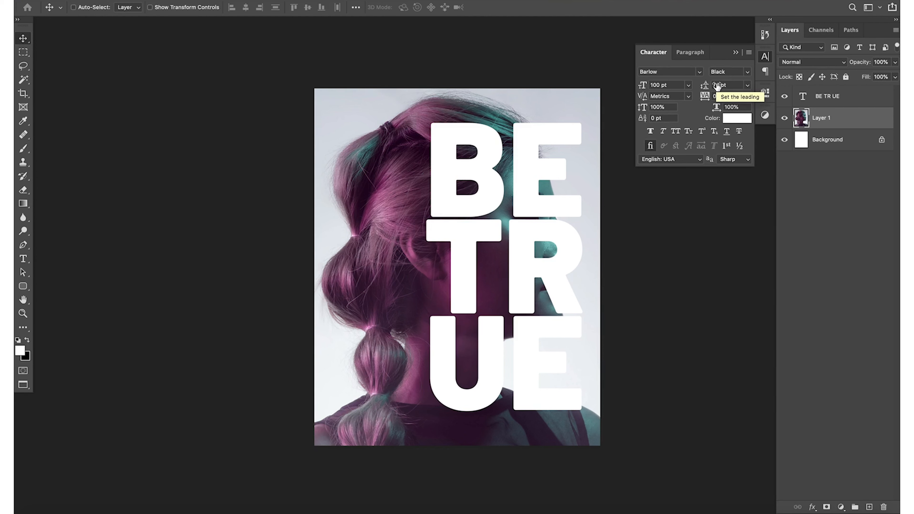
# - Save the document to the Desktop as layered Photoshop file 'Face-profile-text-effect'
pyautogui.press('cmd+s')
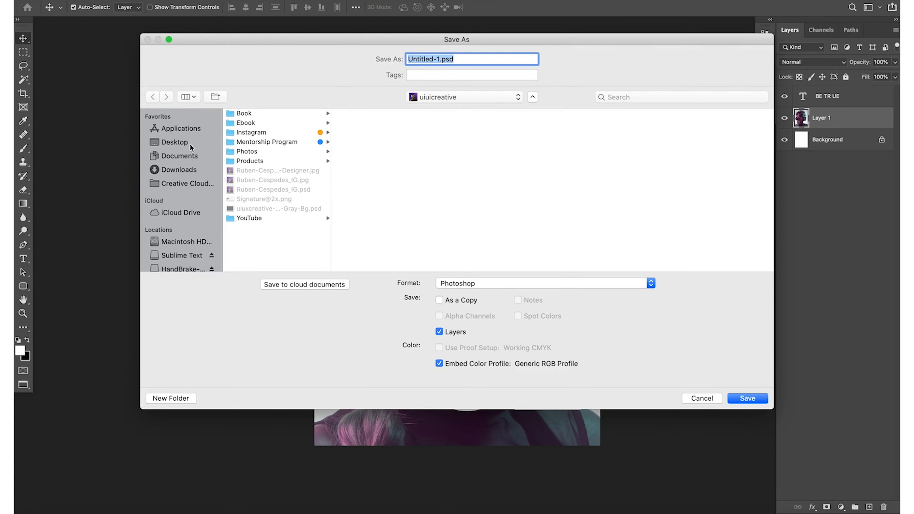
pyautogui.click(174, 142)
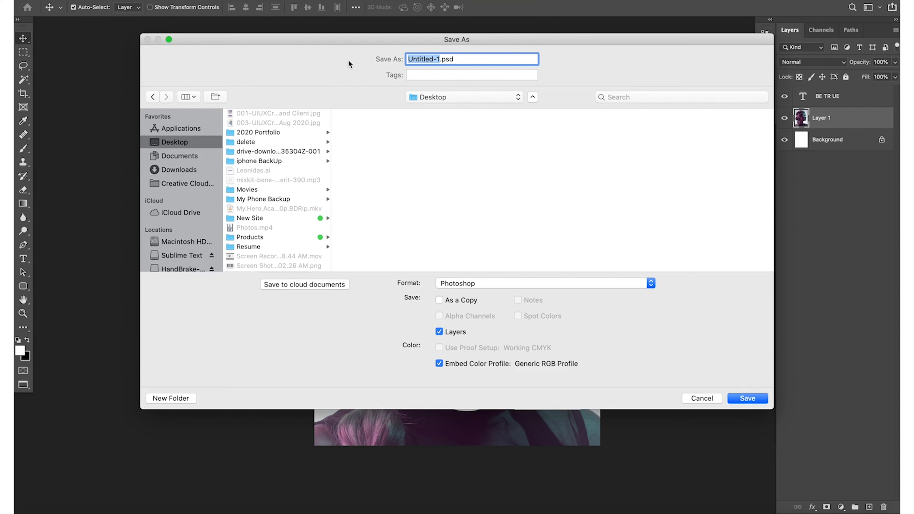
pyautogui.write('Face-prof')
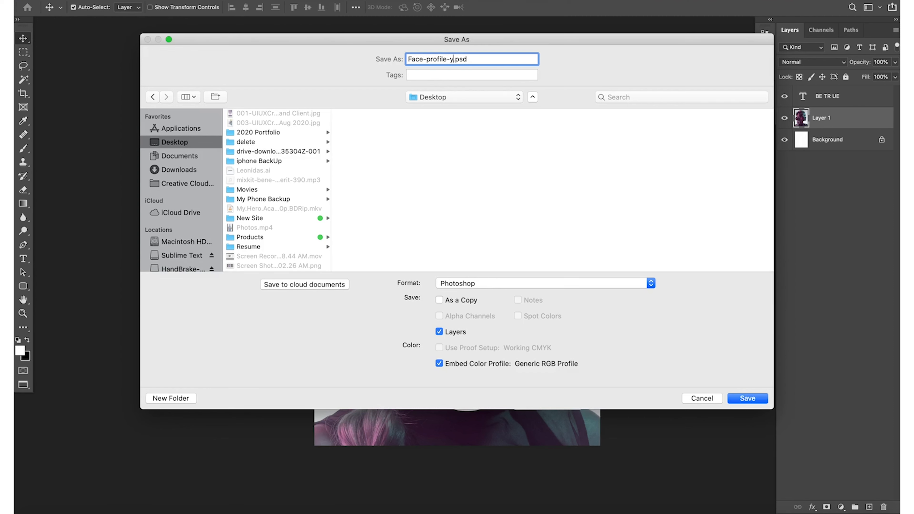
pyautogui.write('ext')
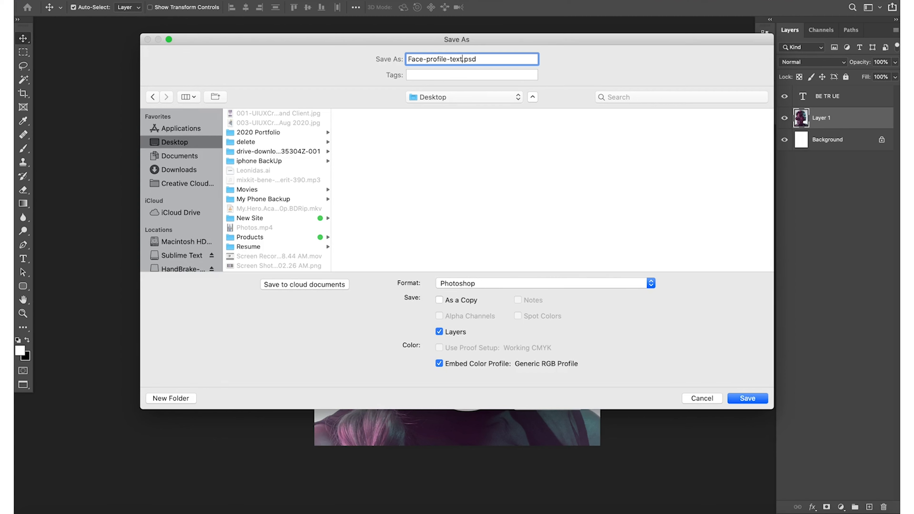
pyautogui.write('-effe')
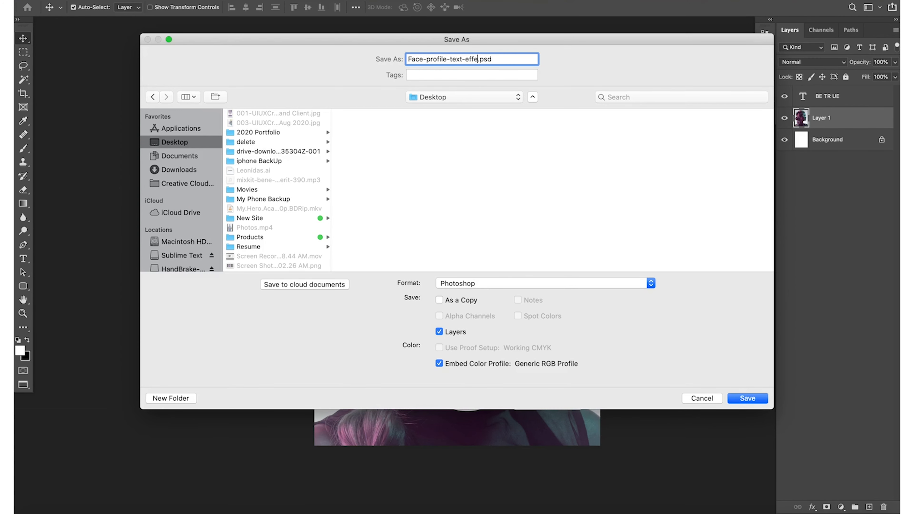
pyautogui.click(747, 399)
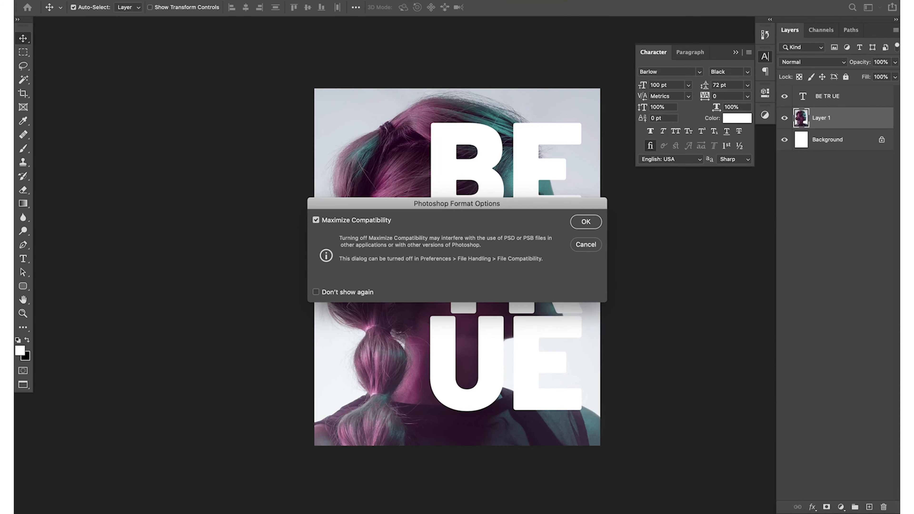
pyautogui.click(586, 221)
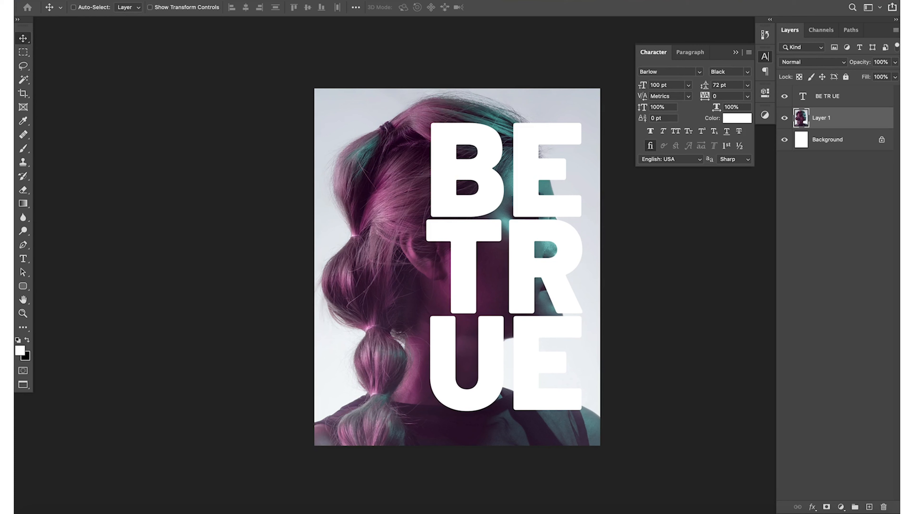
pyautogui.click(74, 7)
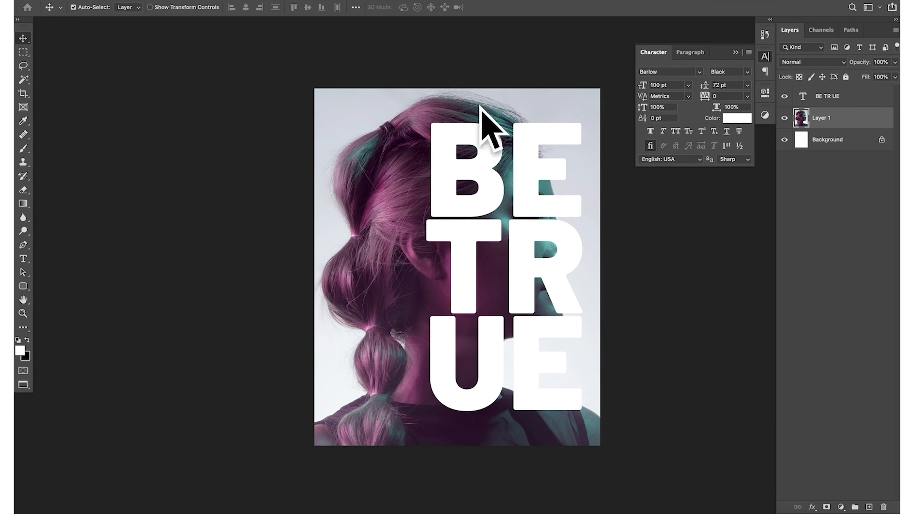
pyautogui.click(828, 96)
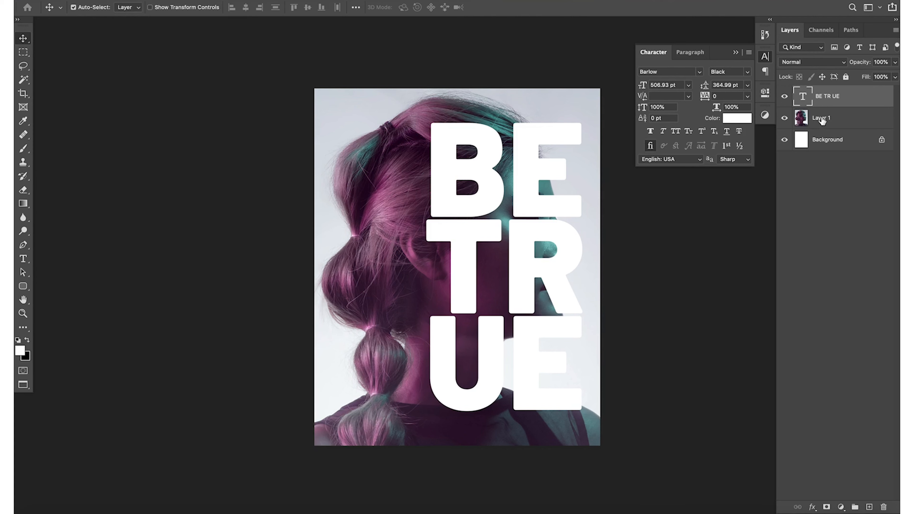
pyautogui.click(821, 118)
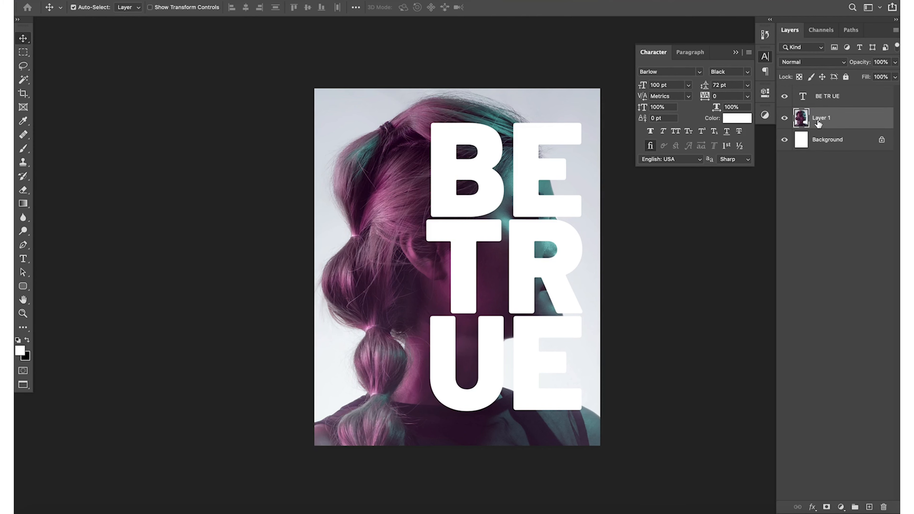
pyautogui.moveTo(820, 123)
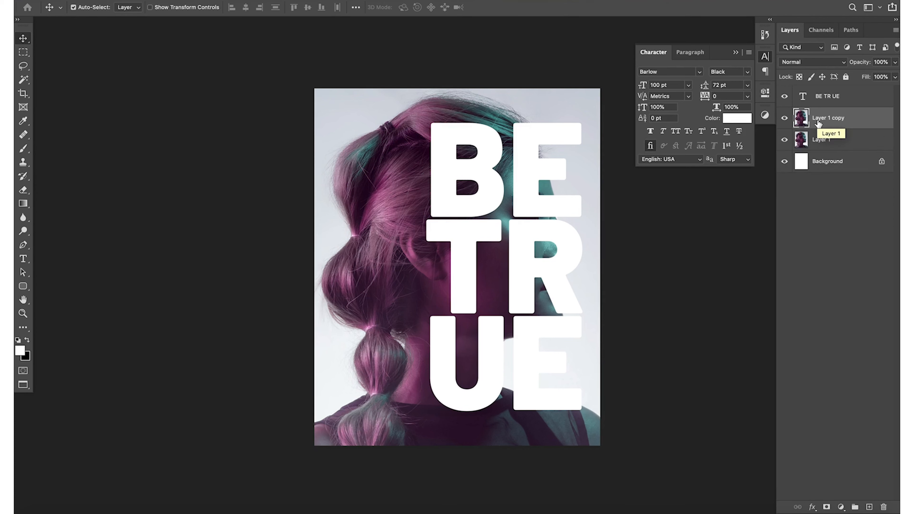
pyautogui.moveTo(819, 144)
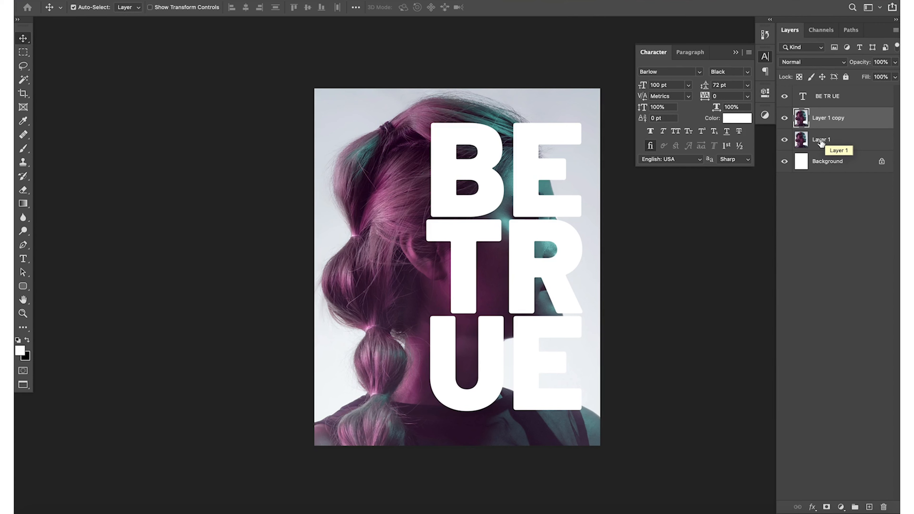
pyautogui.doubleClick(823, 140)
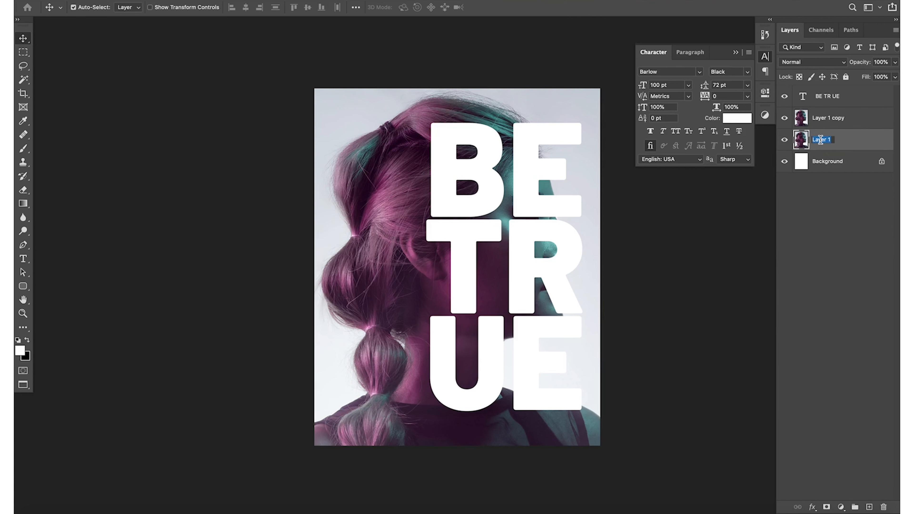
pyautogui.write('Original')
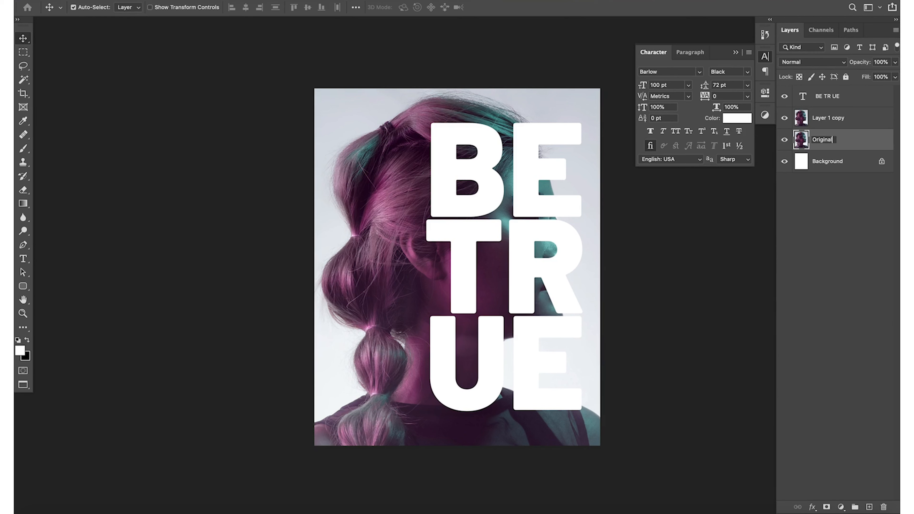
pyautogui.doubleClick(828, 118)
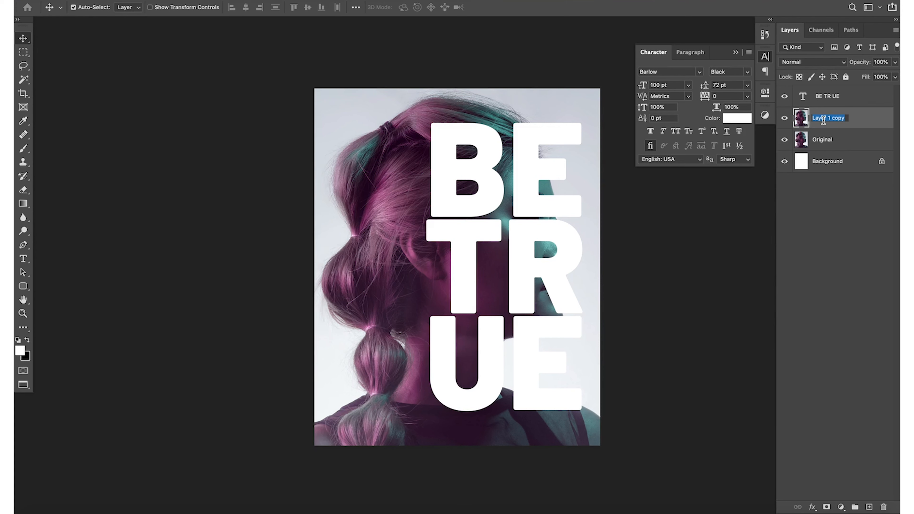
pyautogui.write('Mask over')
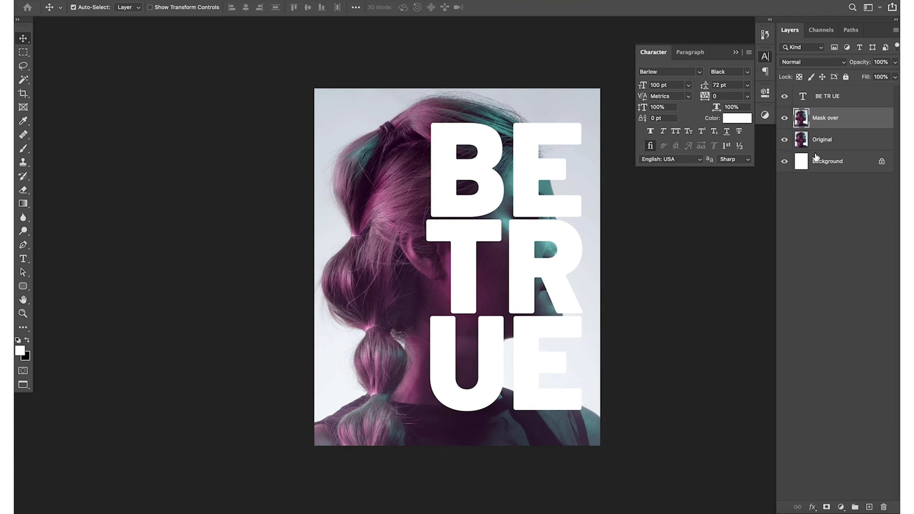
pyautogui.click(831, 140)
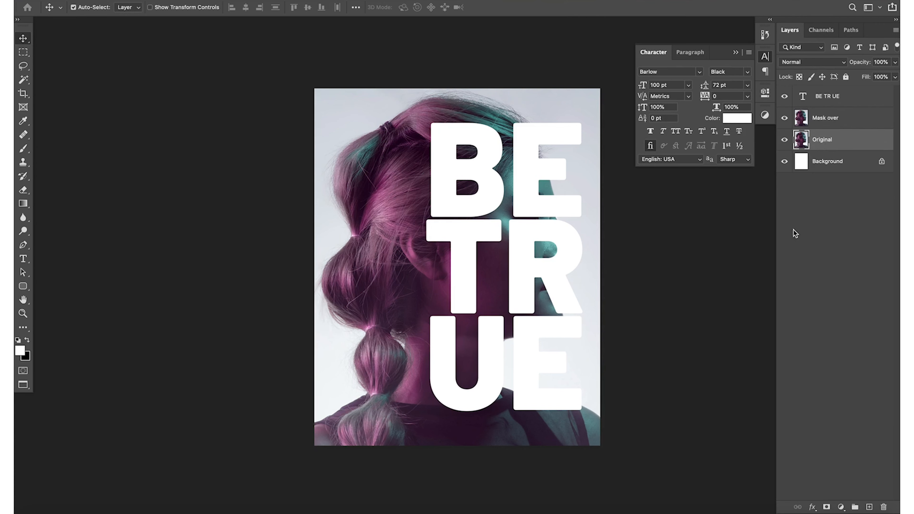
pyautogui.moveTo(848, 92)
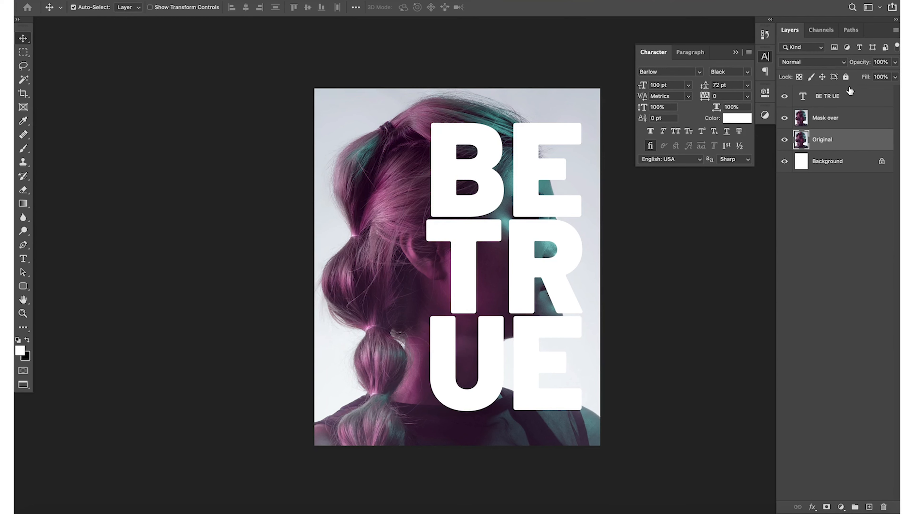
pyautogui.click(846, 77)
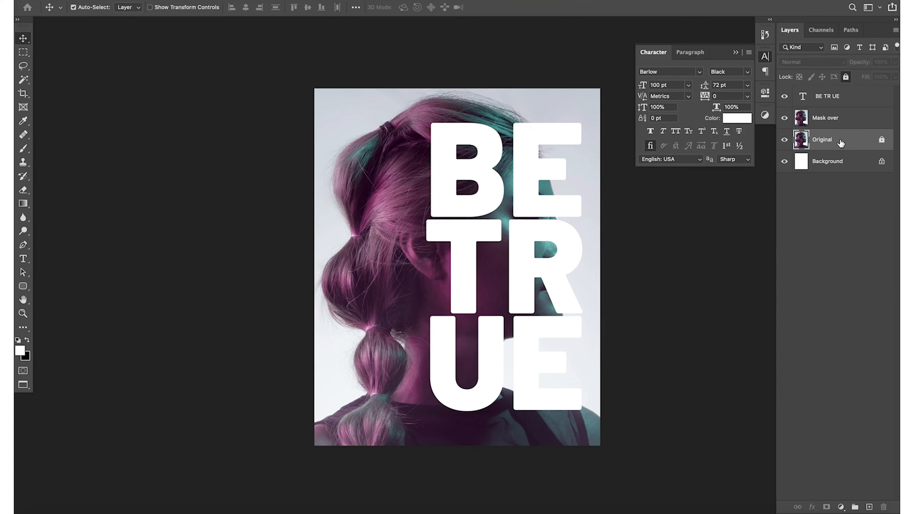
pyautogui.moveTo(857, 149)
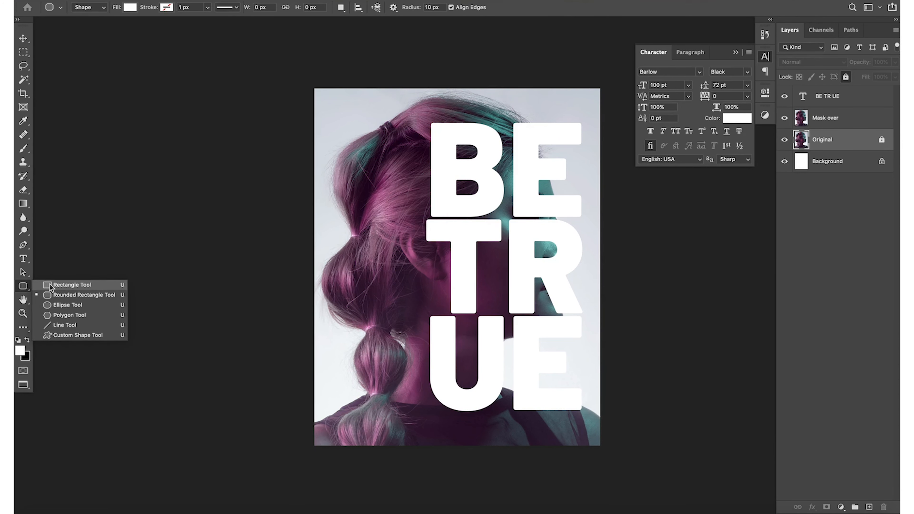
# - Select the left half of the canvas with the Rectangular Marquee for the Original layer's mask
pyautogui.click(74, 284)
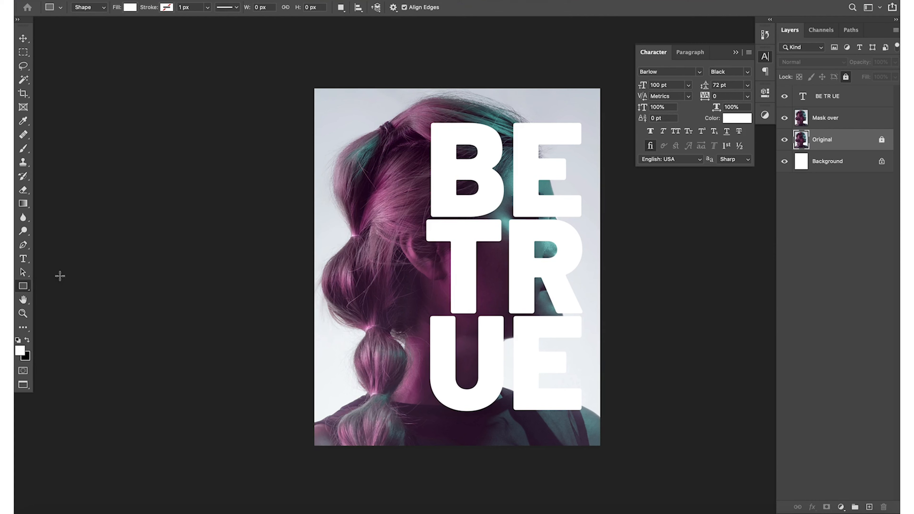
pyautogui.moveTo(307, 86)
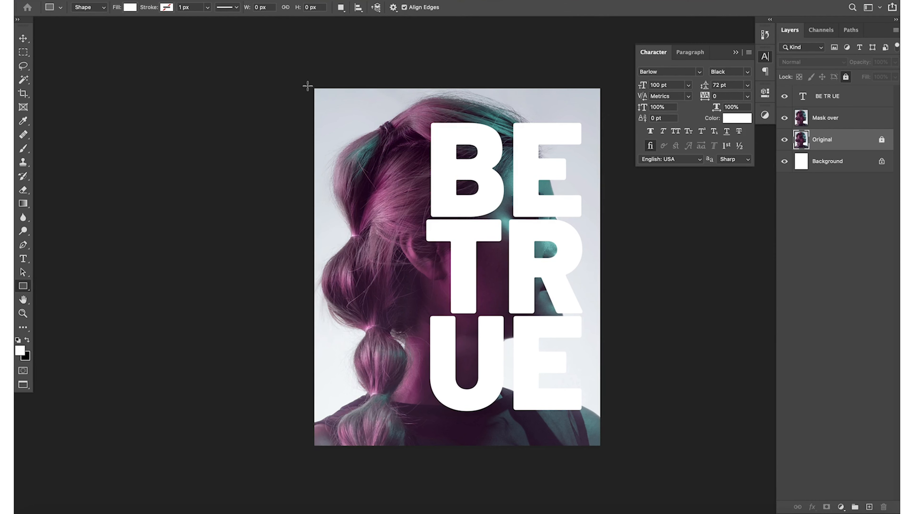
pyautogui.moveTo(307, 81)
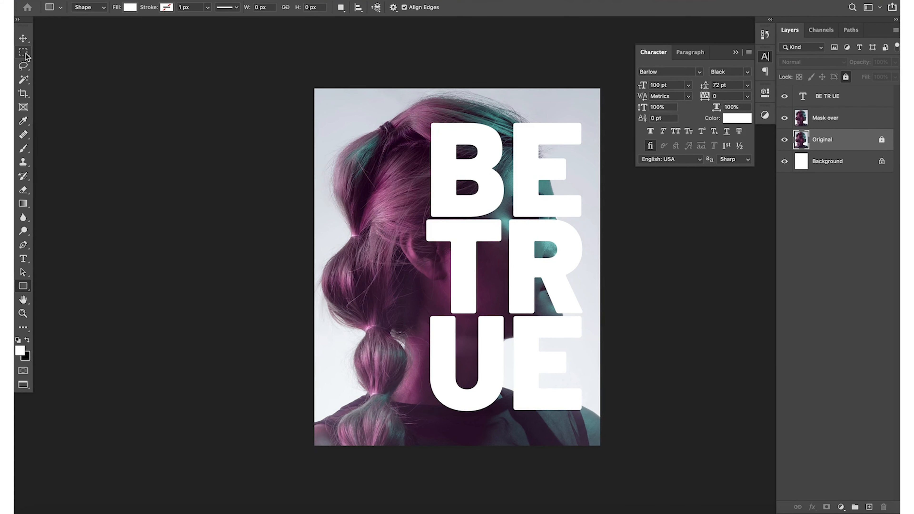
pyautogui.moveTo(23, 51)
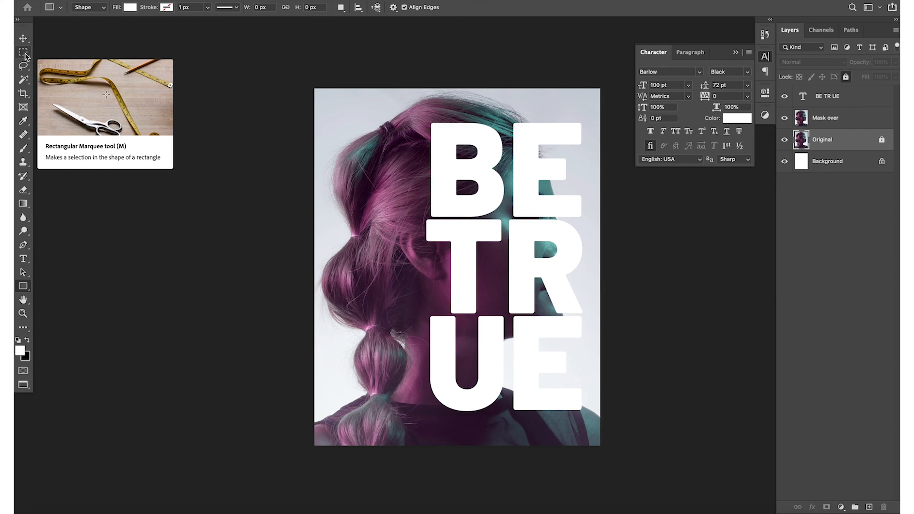
pyautogui.click(23, 51)
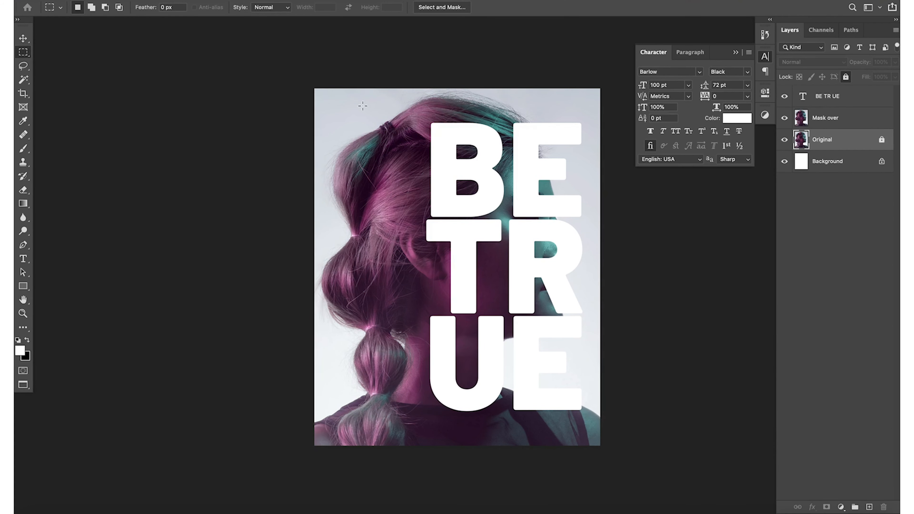
pyautogui.moveTo(317, 92); pyautogui.dragTo(406, 214)
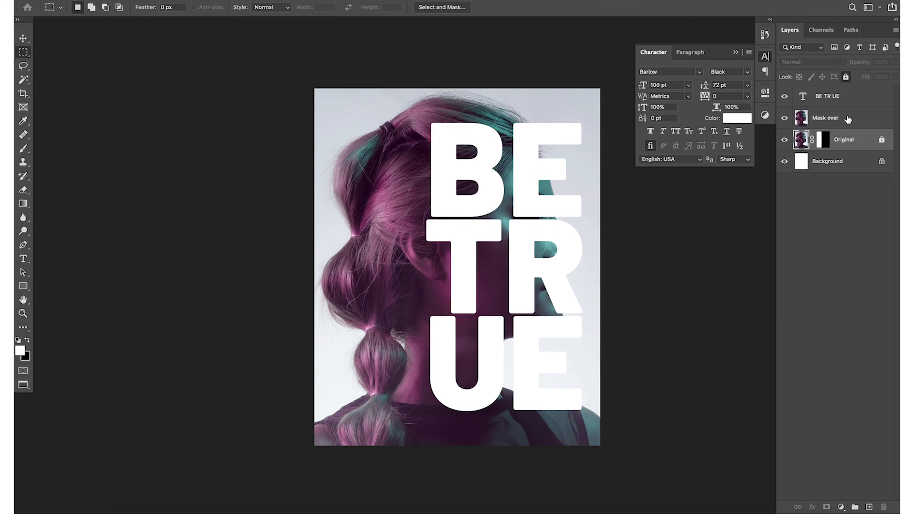
# - Clip the Mask over photo copy to the BE TR UE letters so the face shows through on white
pyautogui.click(825, 118)
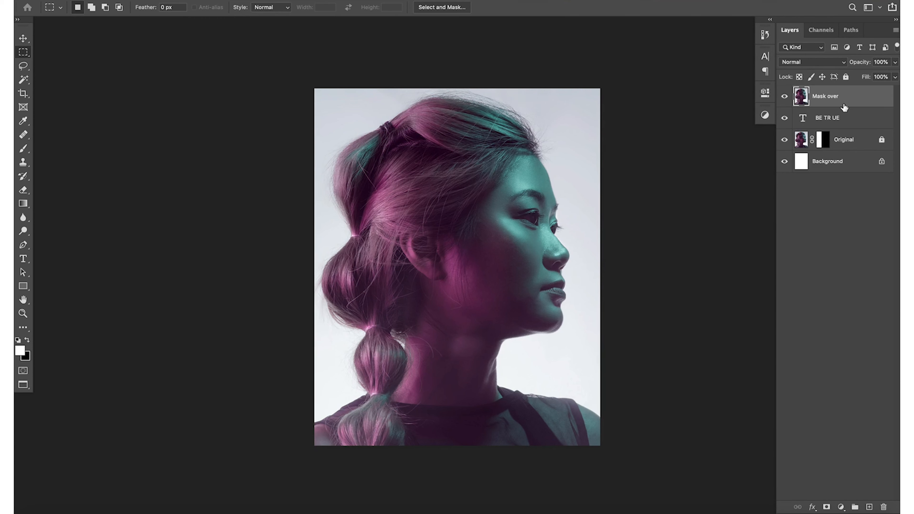
pyautogui.moveTo(823, 112)
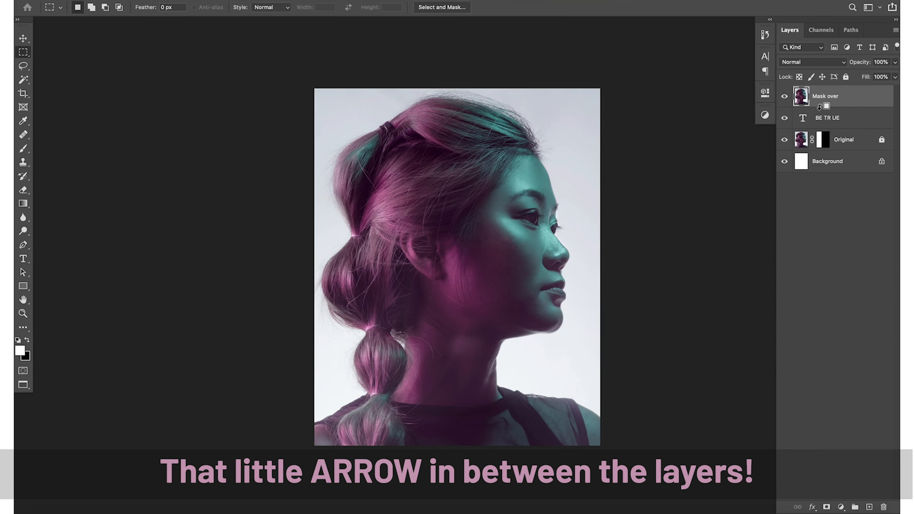
pyautogui.click(820, 107)
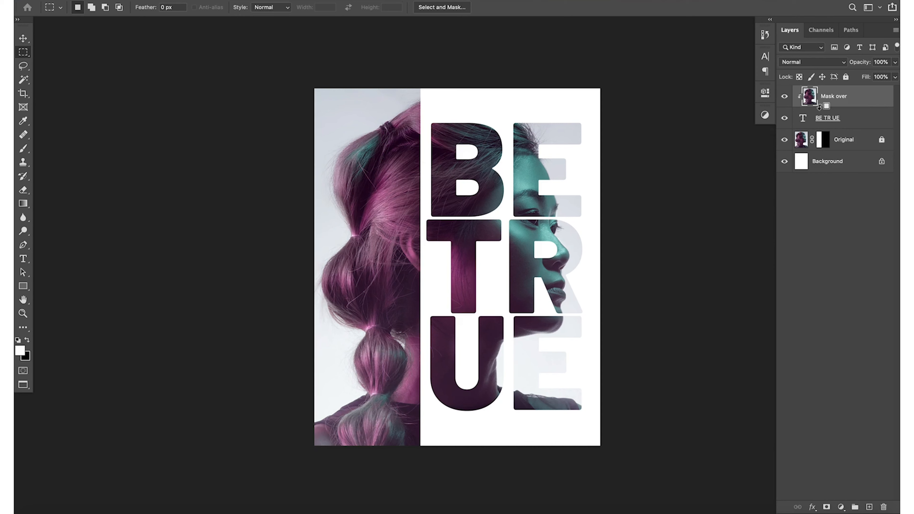
pyautogui.moveTo(842, 109)
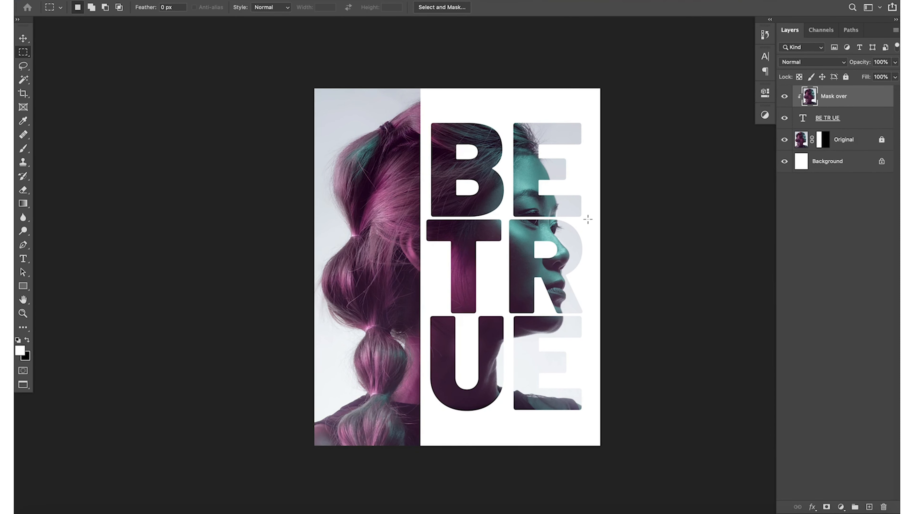
pyautogui.moveTo(657, 309)
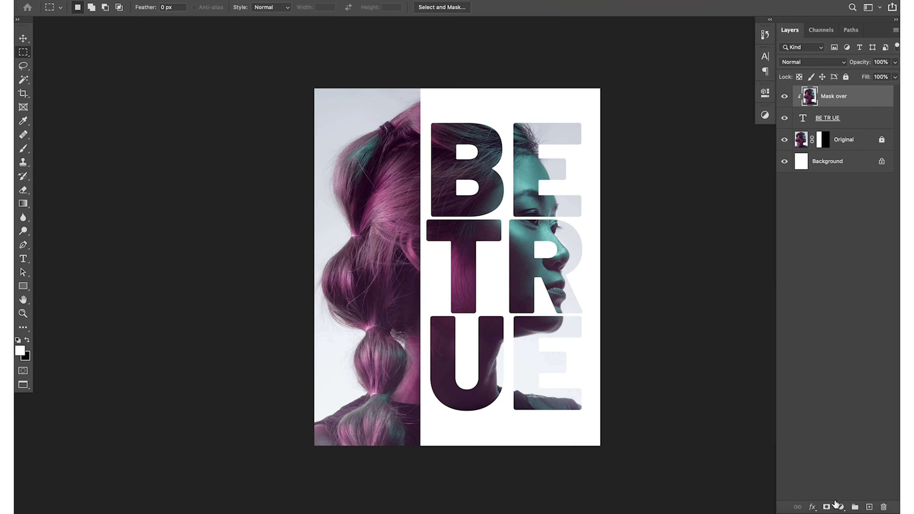
# - Add a Gradient Map adjustment layer with a Purples preset, washing the composition violet
pyautogui.click(839, 507)
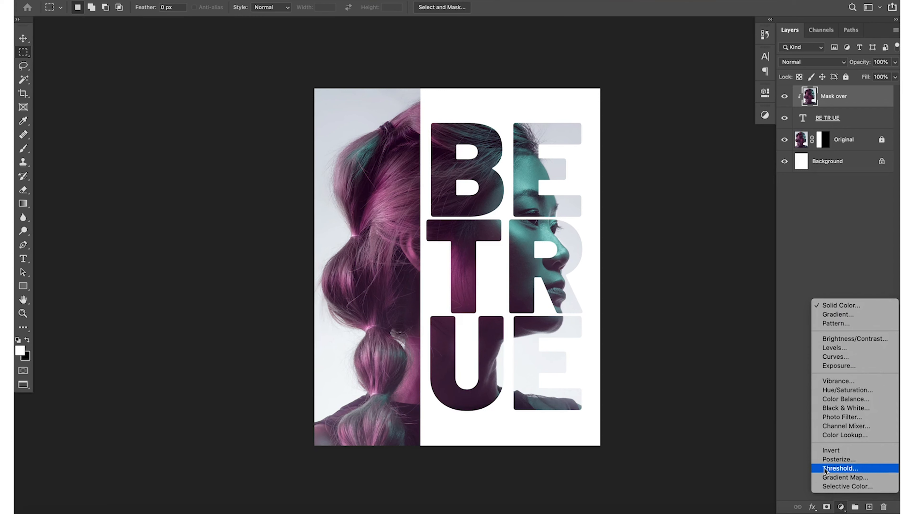
pyautogui.moveTo(842, 317)
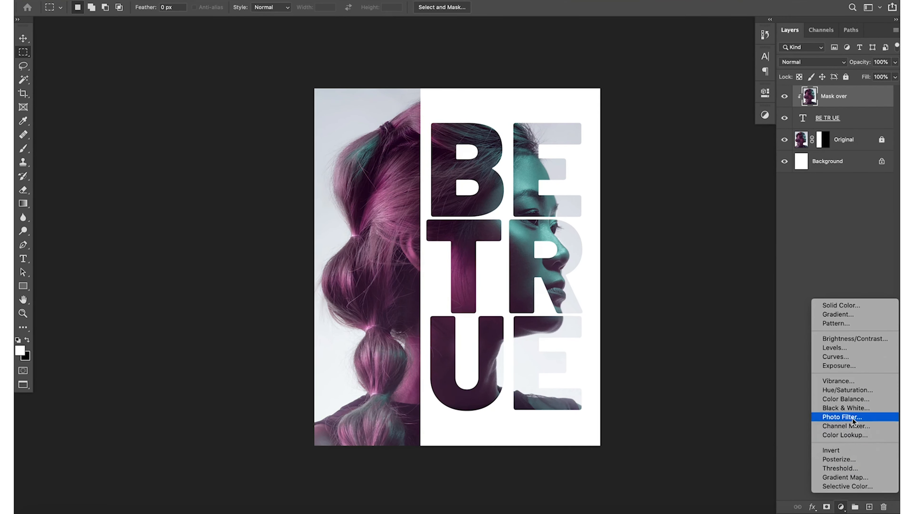
pyautogui.click(843, 478)
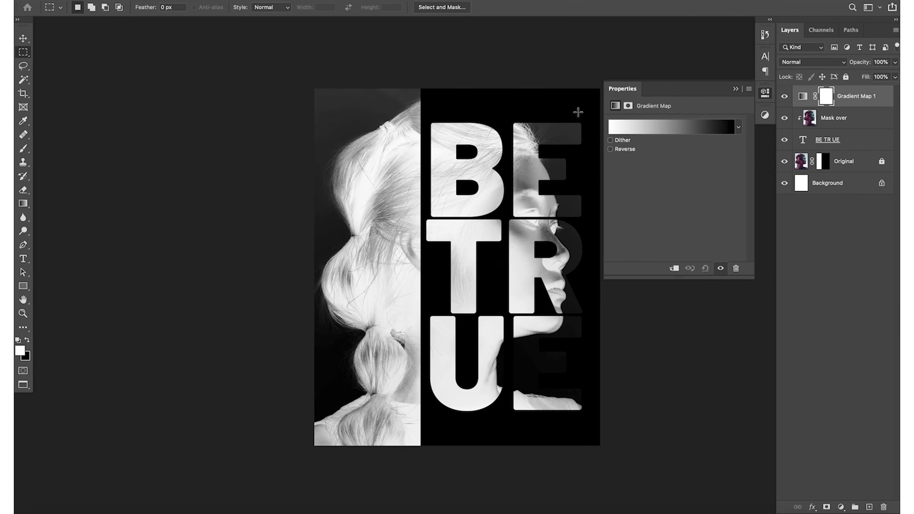
pyautogui.moveTo(804, 178)
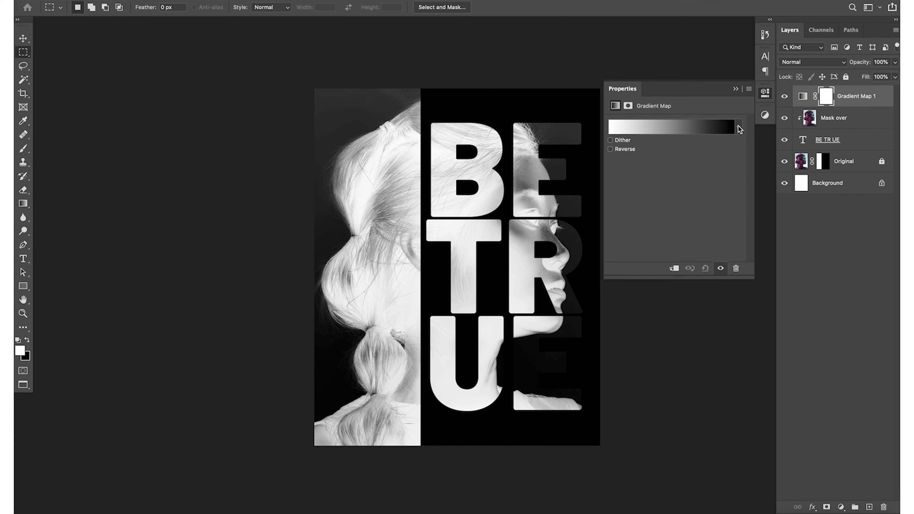
pyautogui.click(738, 126)
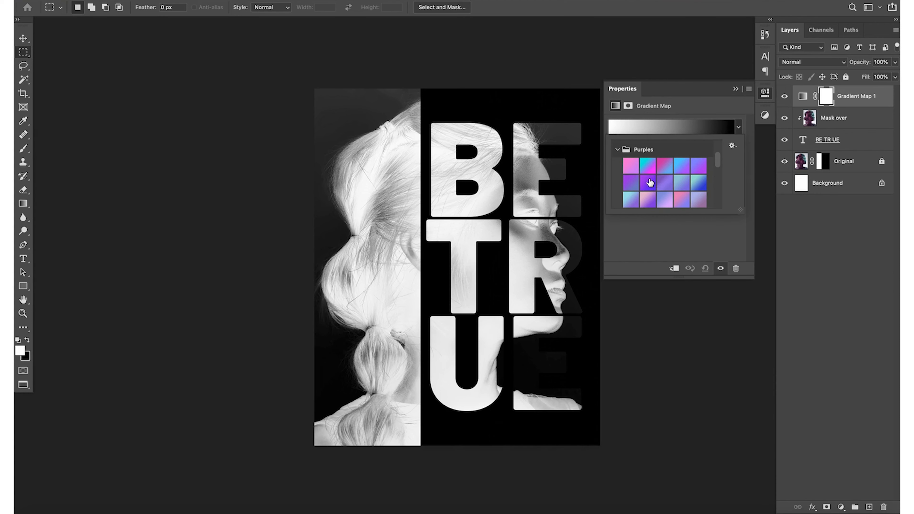
pyautogui.click(647, 184)
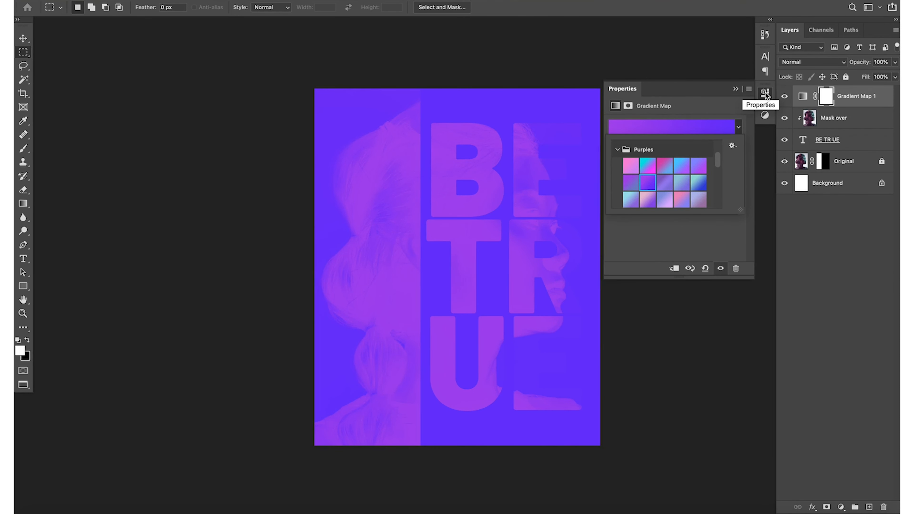
pyautogui.click(765, 92)
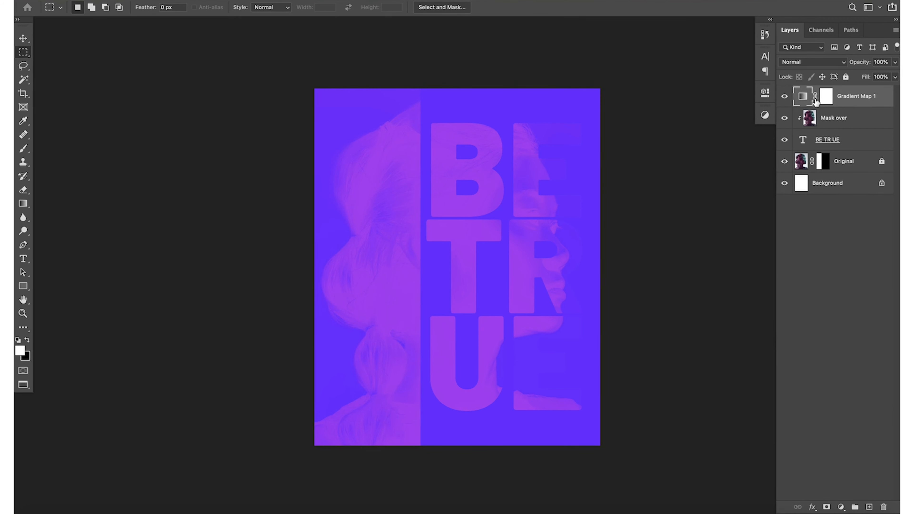
pyautogui.click(826, 96)
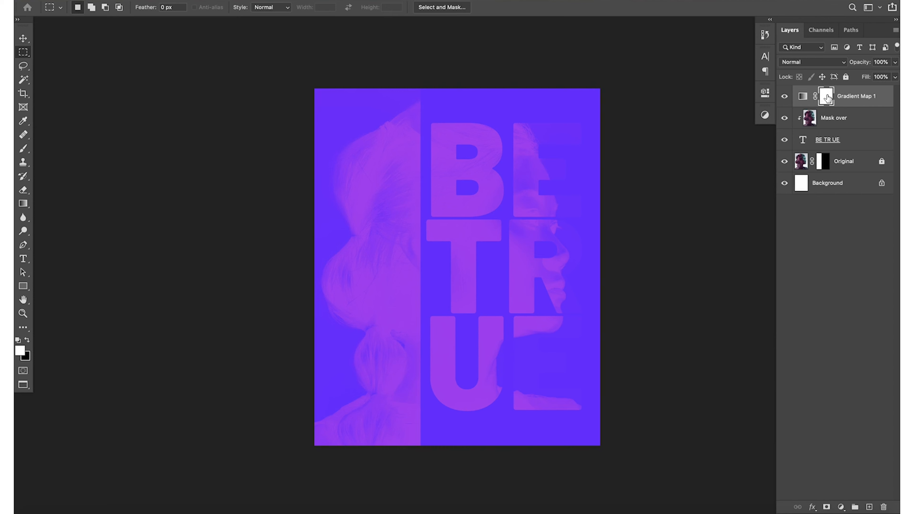
# - Set the Gradient Map layer's blend mode to Soft Light
pyautogui.click(803, 96)
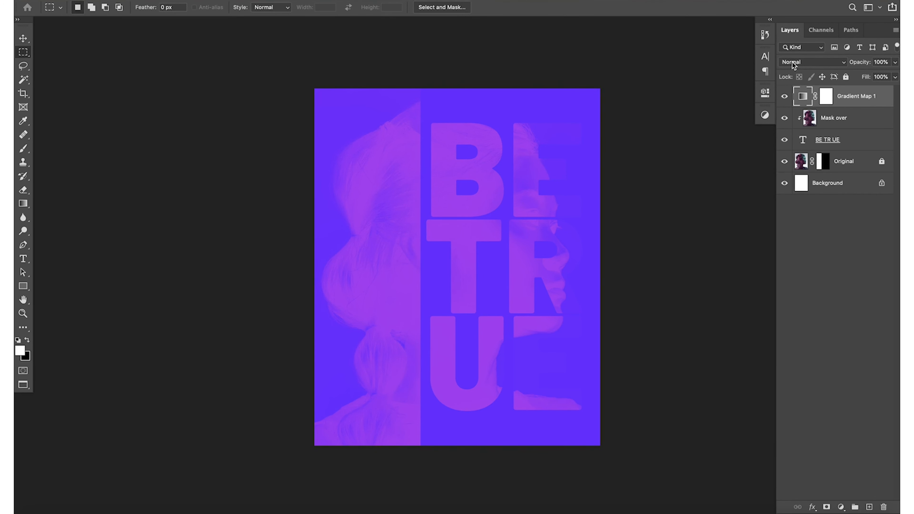
pyautogui.click(812, 62)
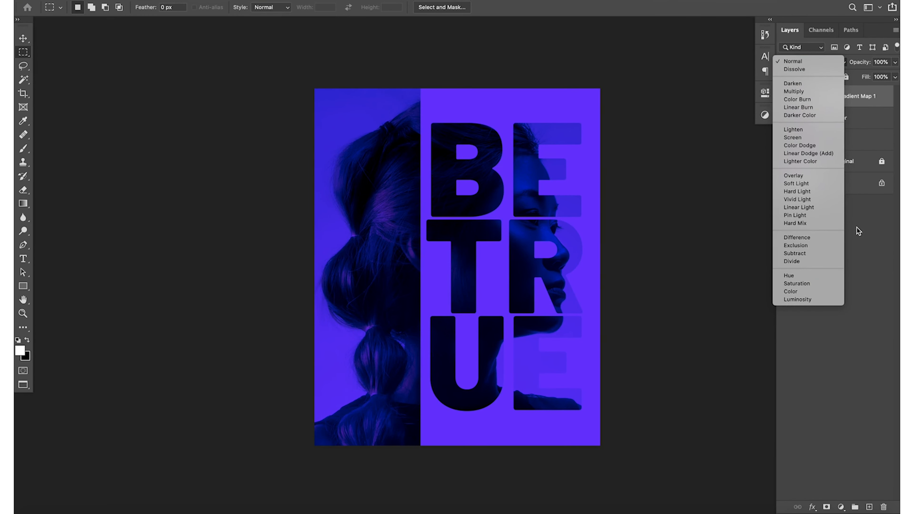
pyautogui.click(793, 61)
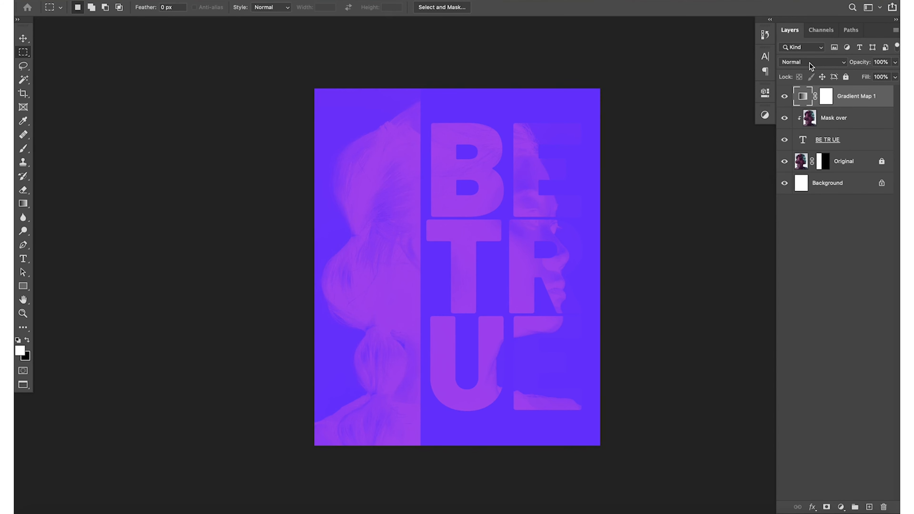
pyautogui.click(813, 62)
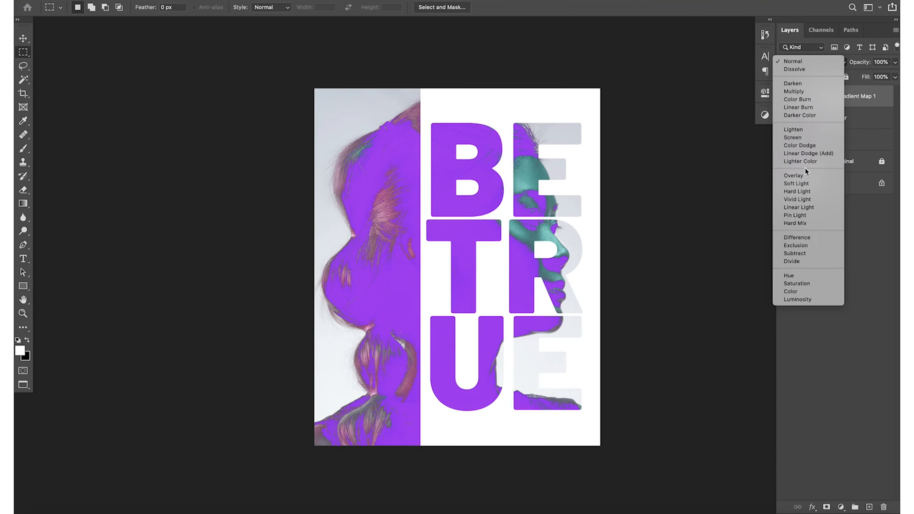
pyautogui.moveTo(799, 166)
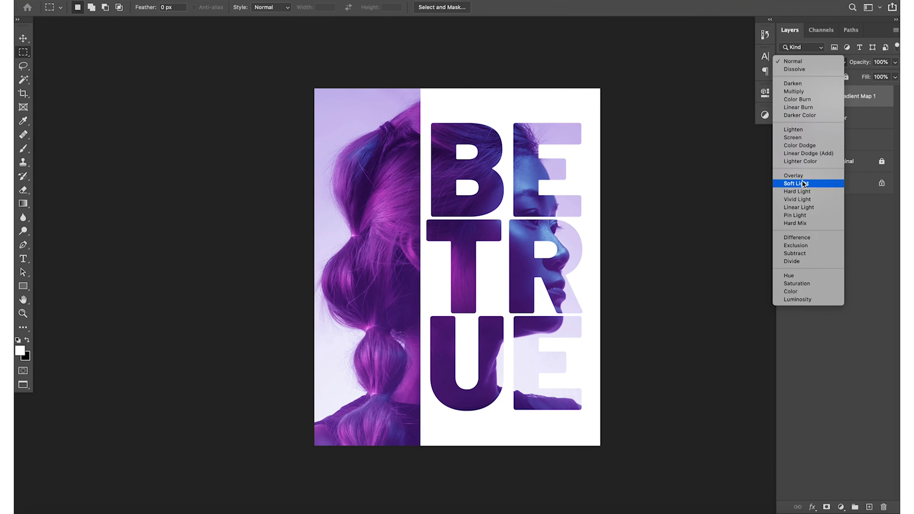
pyautogui.click(796, 183)
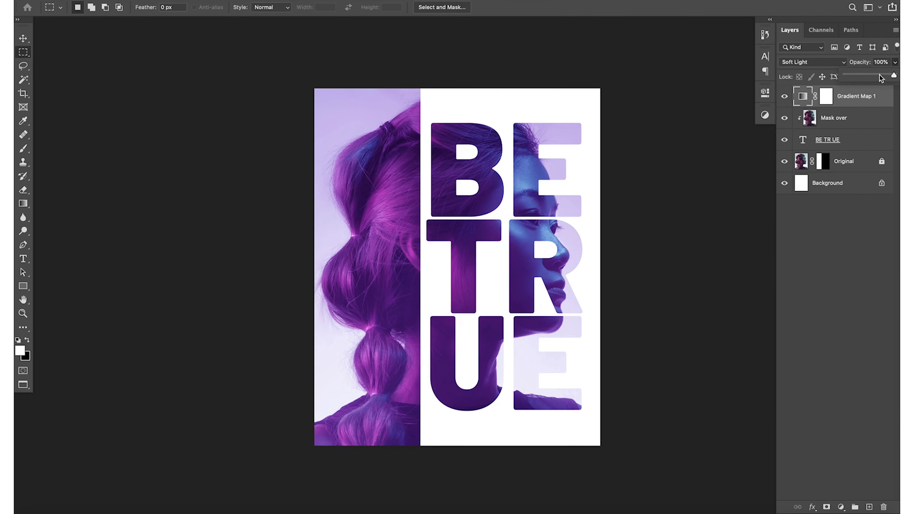
# - Lower the gradient map opacity, settling around 62%
pyautogui.moveTo(893, 76); pyautogui.dragTo(874, 76)
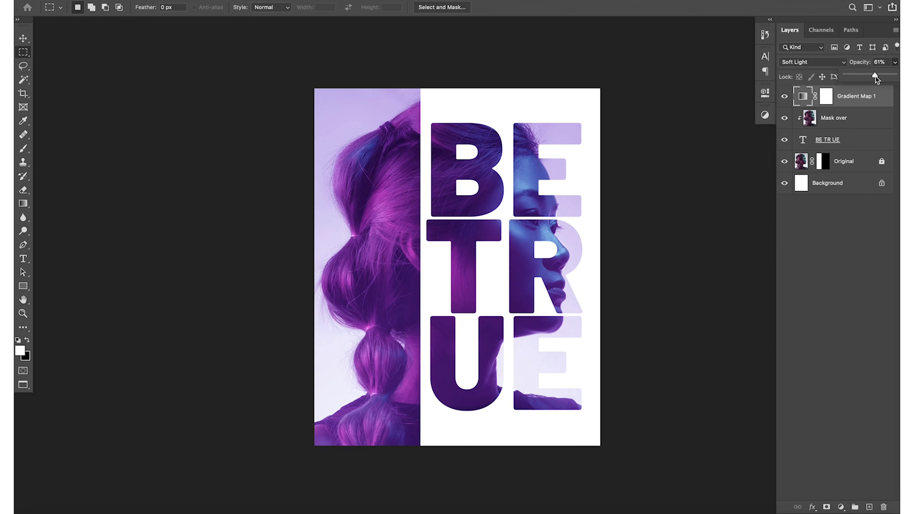
pyautogui.moveTo(875, 76); pyautogui.dragTo(868, 76)
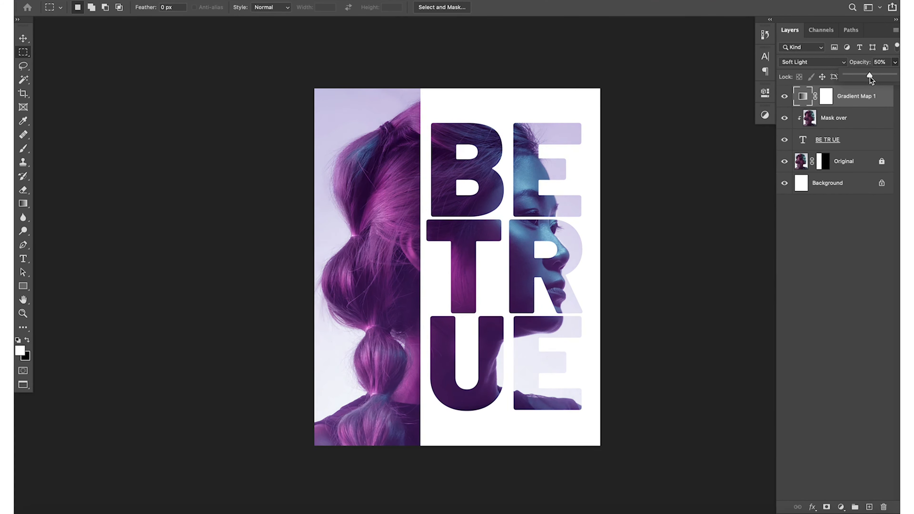
pyautogui.moveTo(868, 76); pyautogui.dragTo(873, 76)
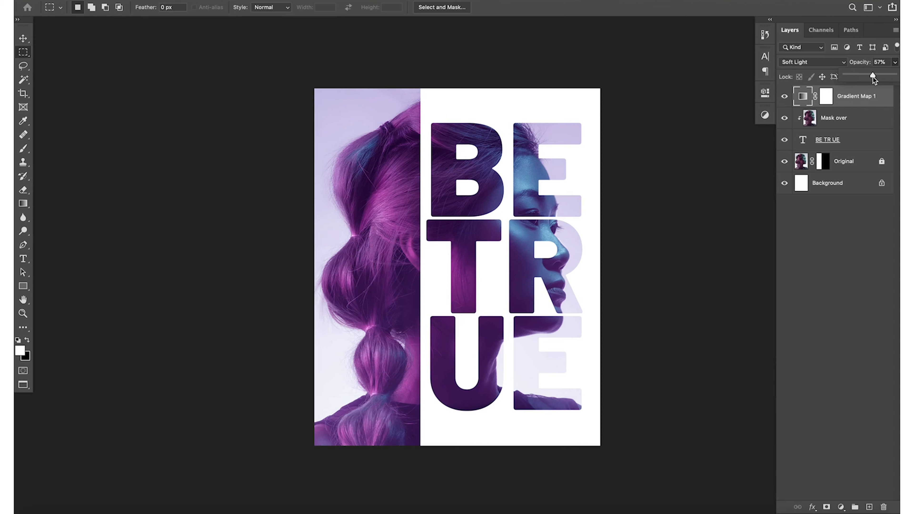
pyautogui.moveTo(872, 76); pyautogui.dragTo(877, 76)
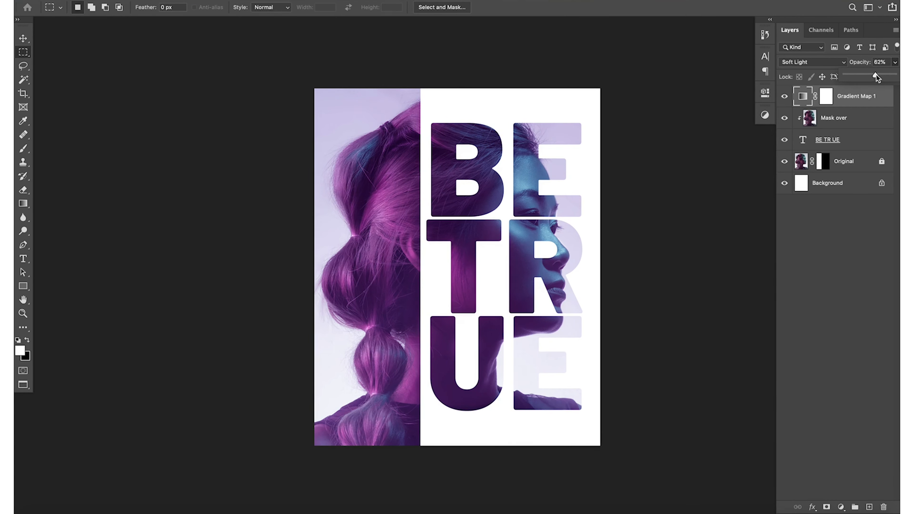